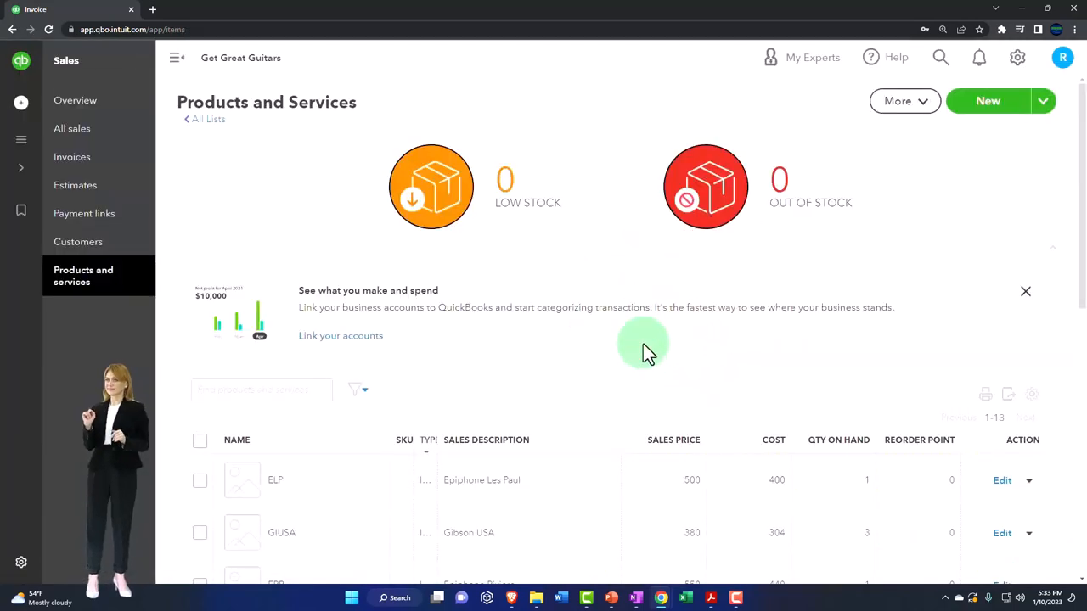
Navigate from Products and services to the Customers list via Sales > Customers
click(20, 139)
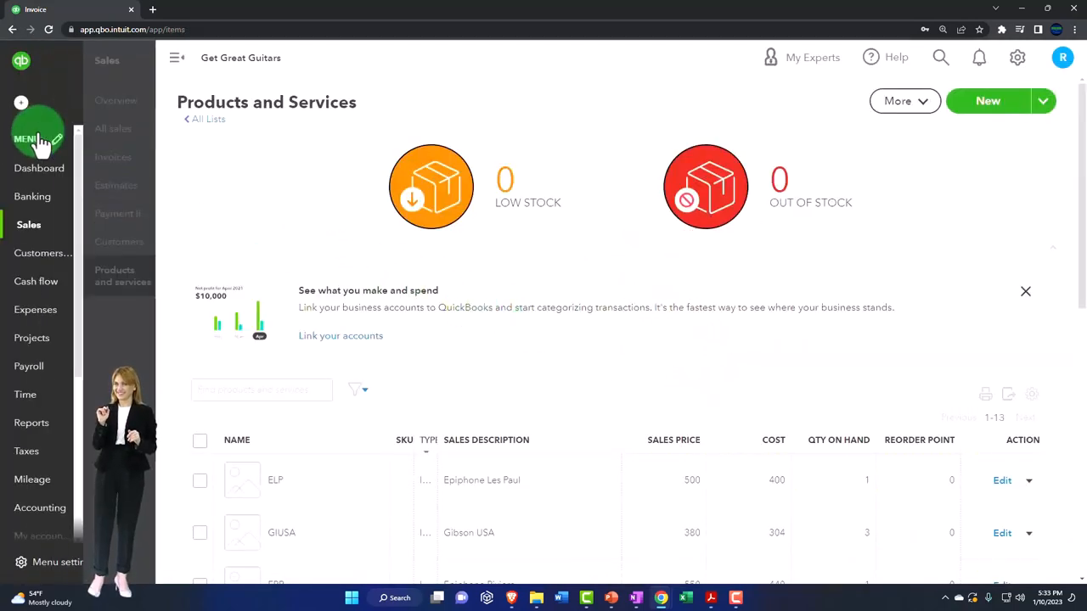
click(29, 224)
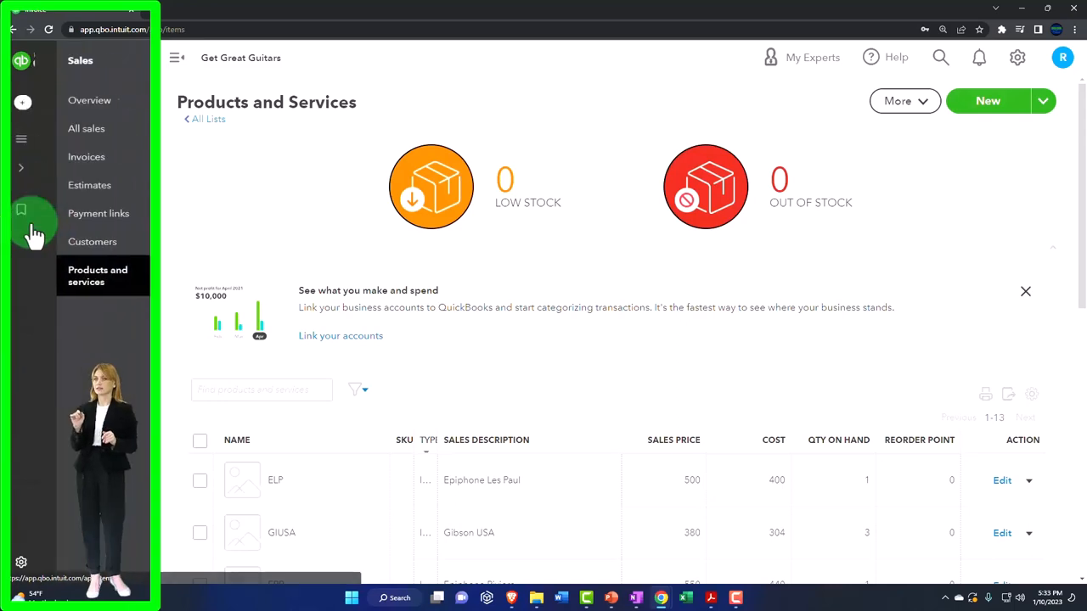
mouse_move(66, 247)
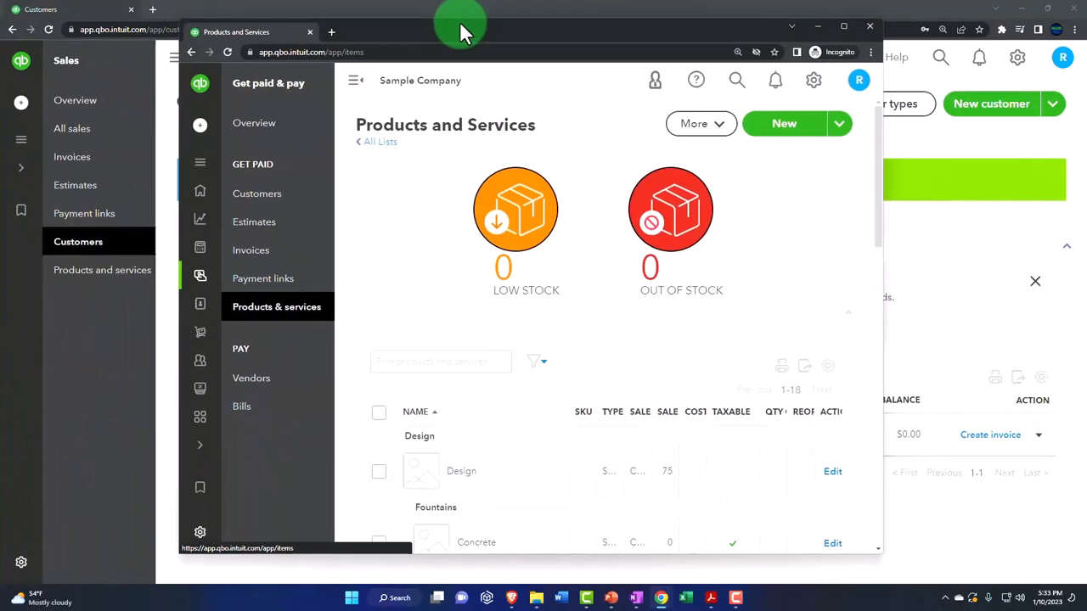
click(355, 79)
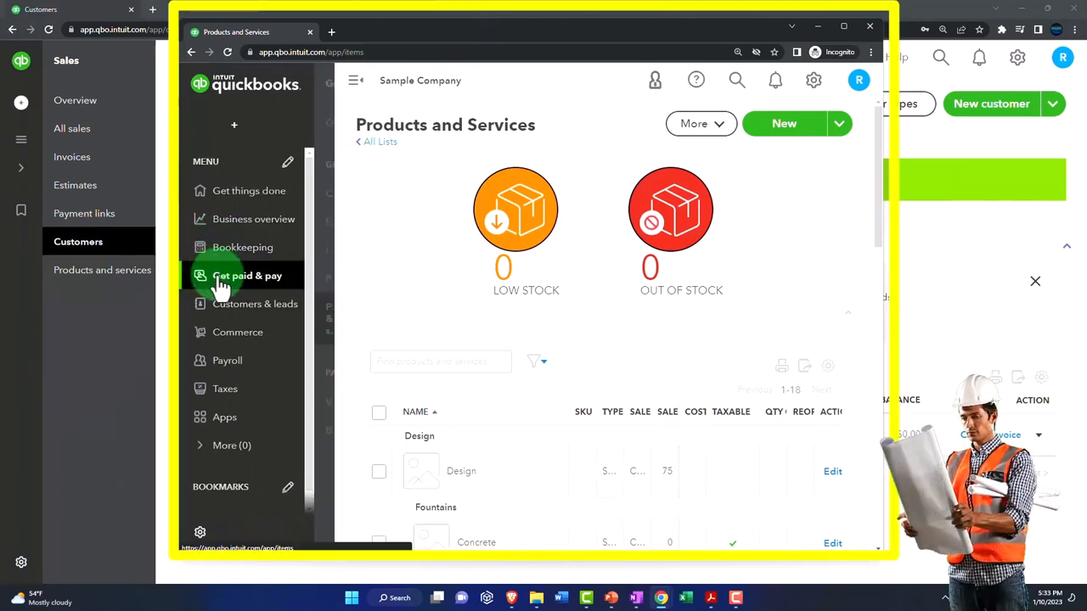
click(248, 275)
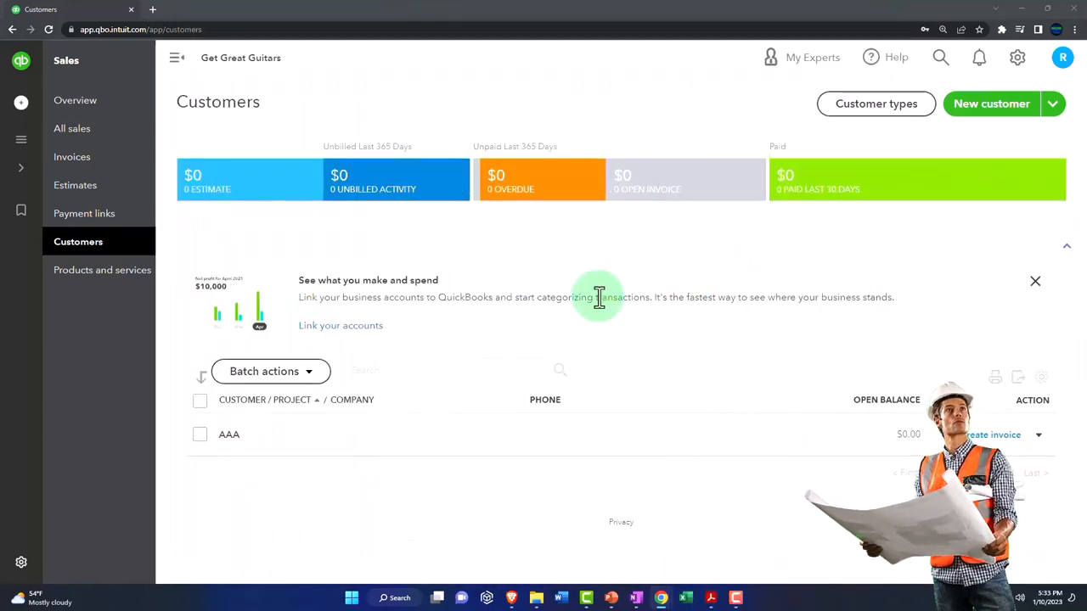
mouse_move(331, 449)
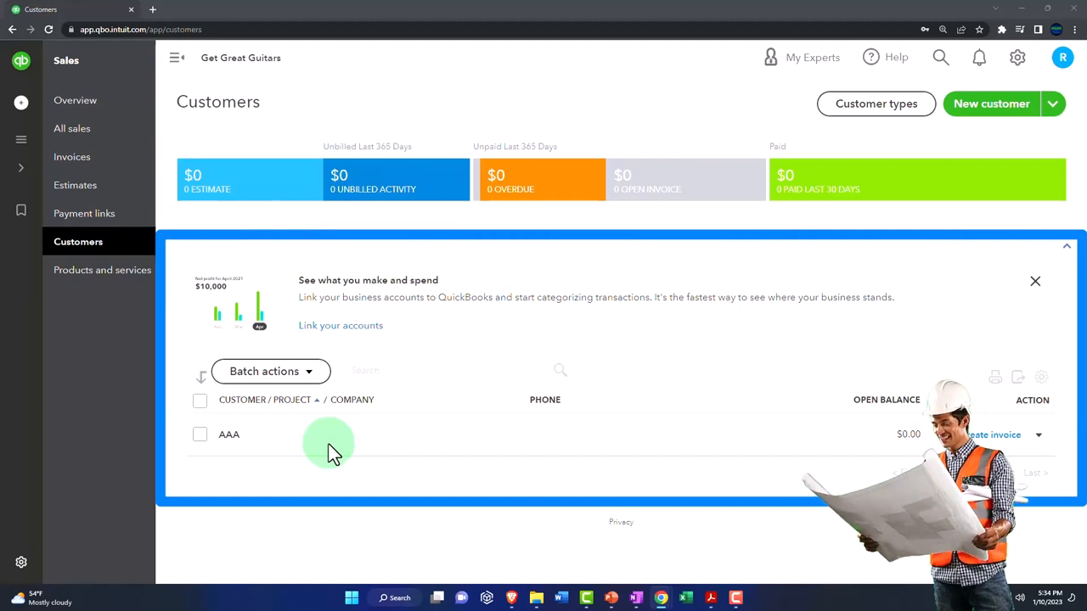
mouse_move(229, 435)
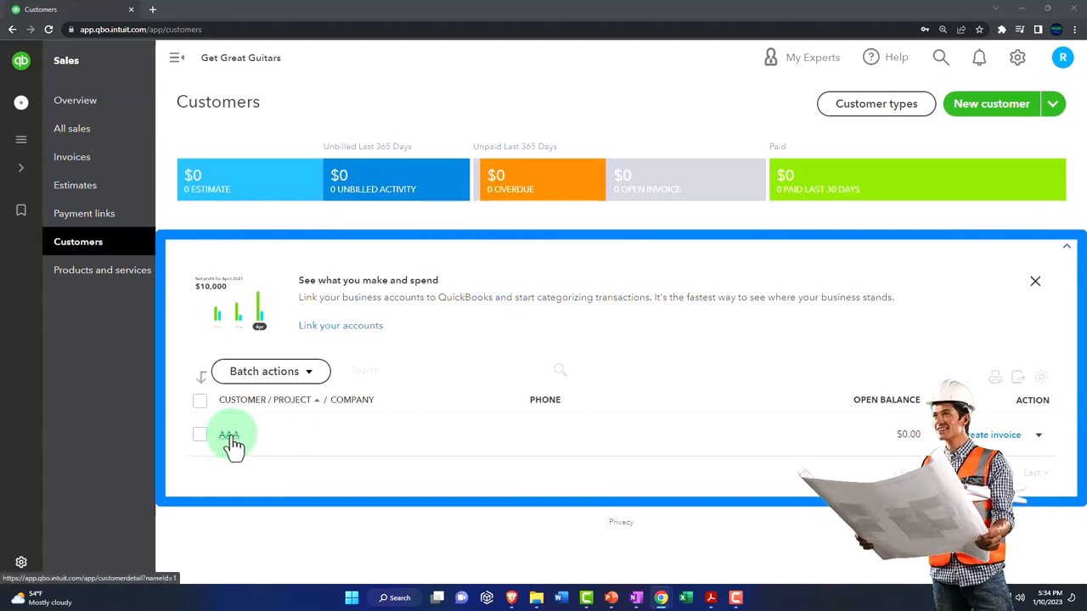
View customer AAA's Additional info taxes section, leaving the tax rate Based on location
click(229, 434)
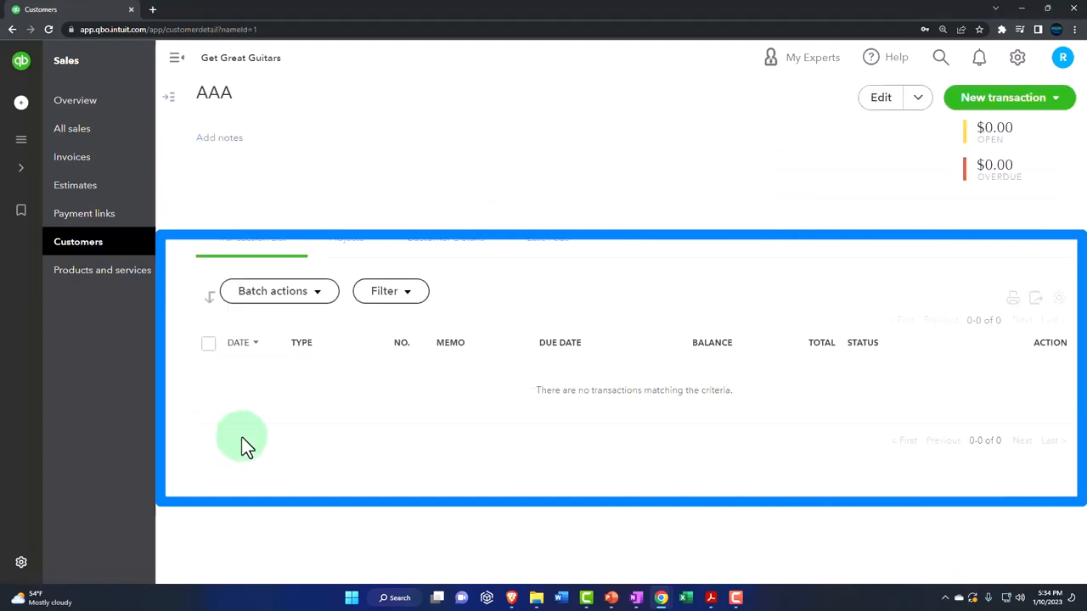
mouse_move(306, 445)
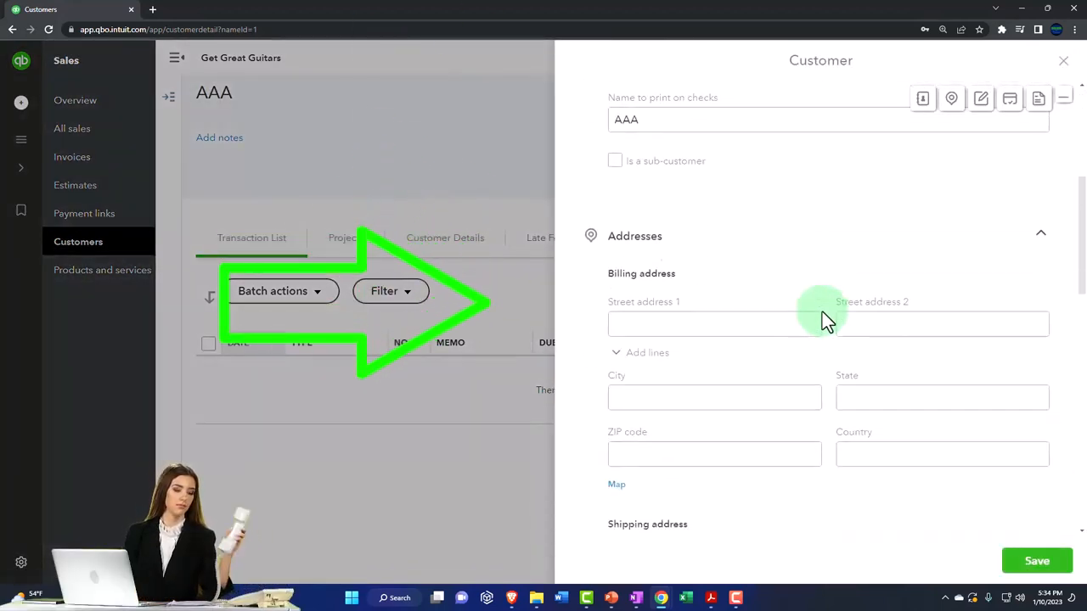
scroll(down, 3)
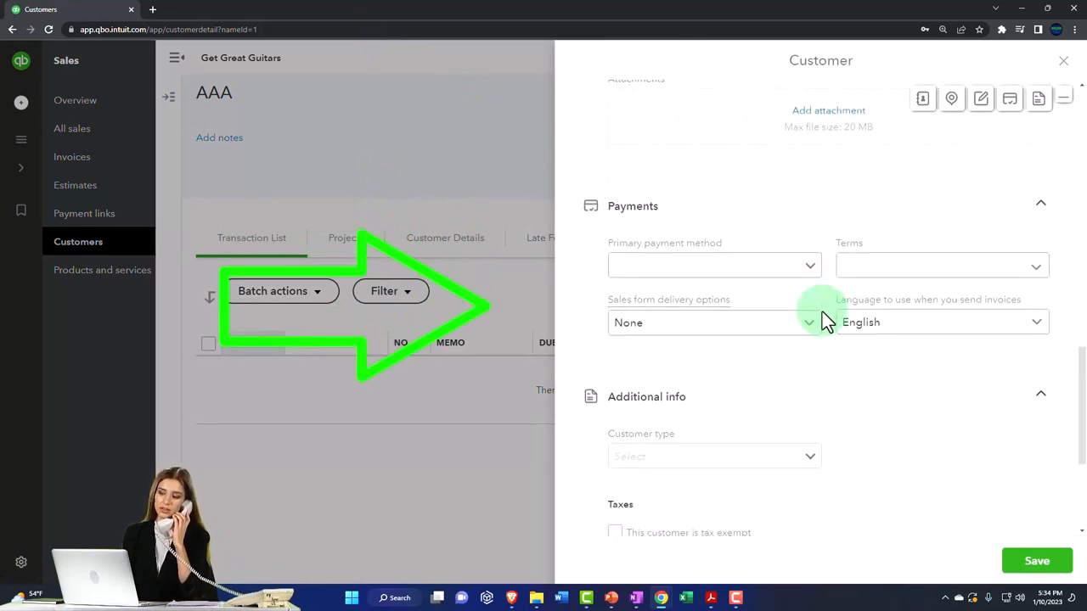
scroll(down, 3)
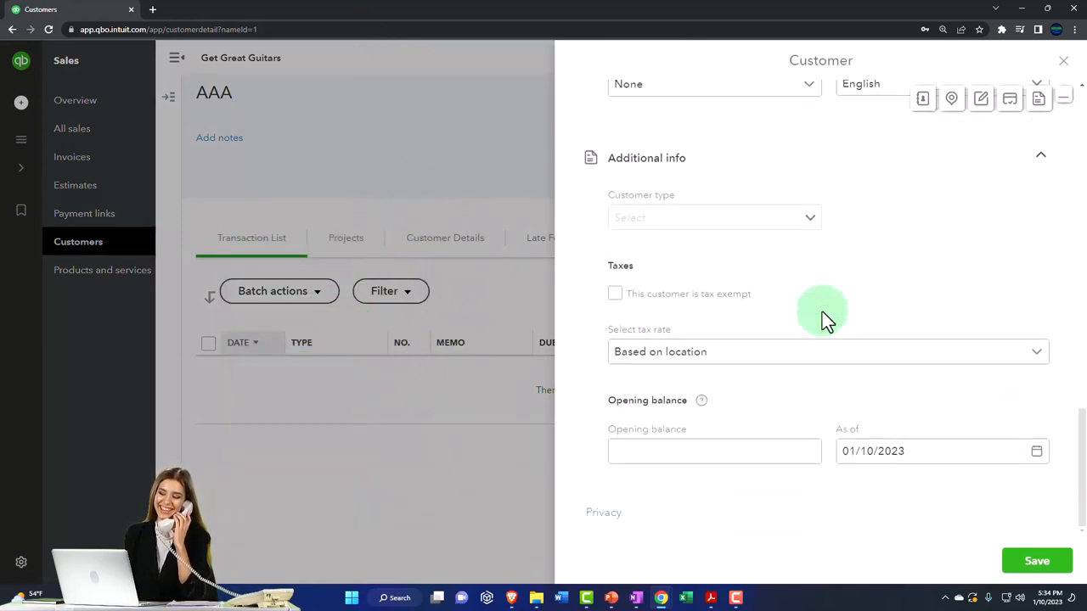
mouse_move(645, 373)
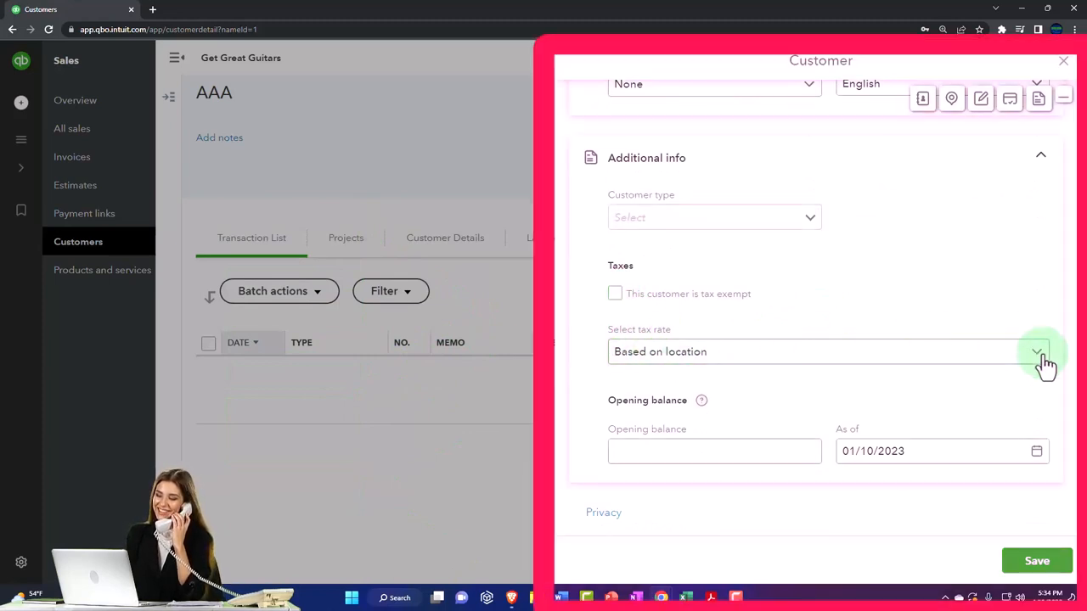
click(1037, 351)
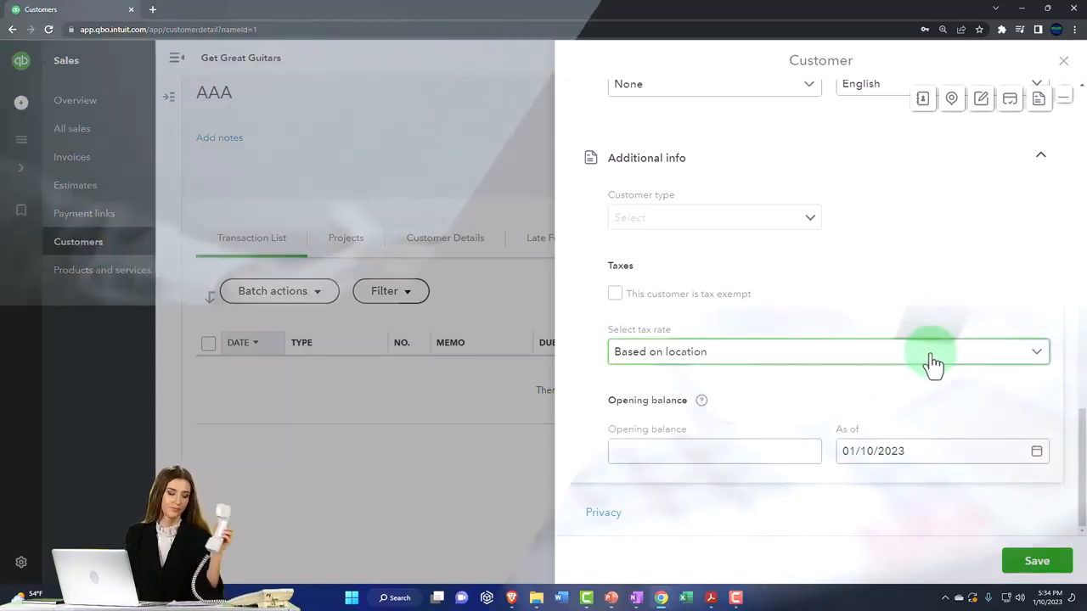
click(828, 351)
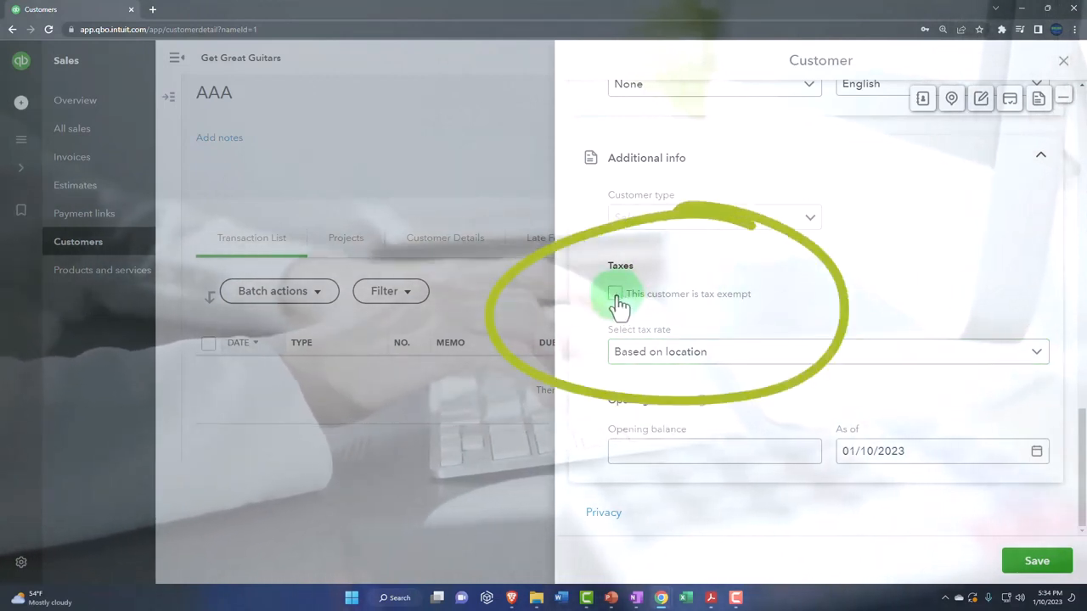
Mark AAA as tax exempt with reason Charitable organization and save the customer
click(615, 294)
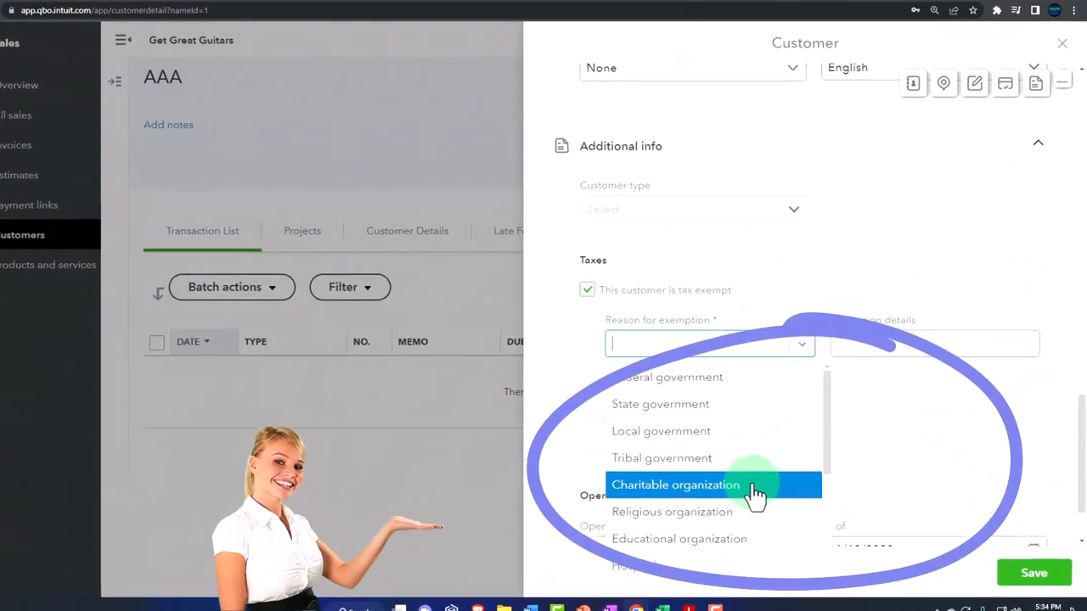
click(676, 485)
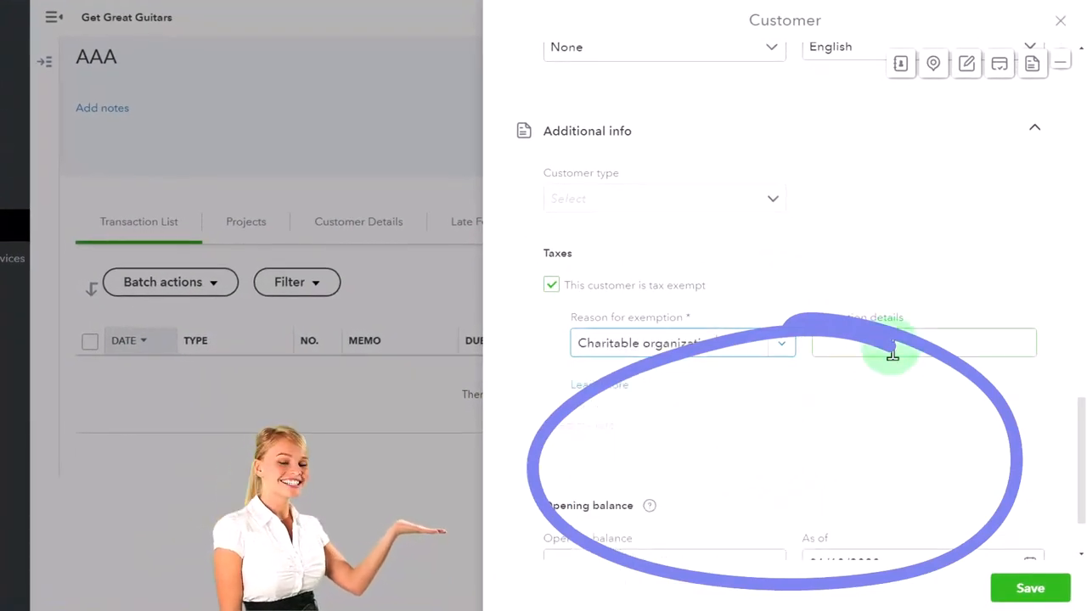
click(924, 343)
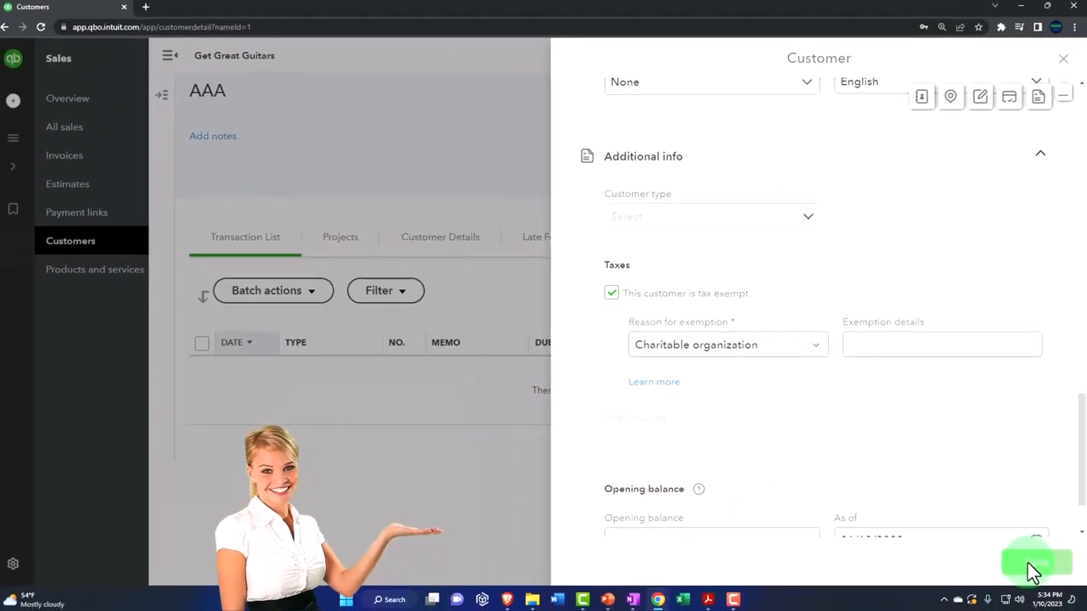
click(1036, 563)
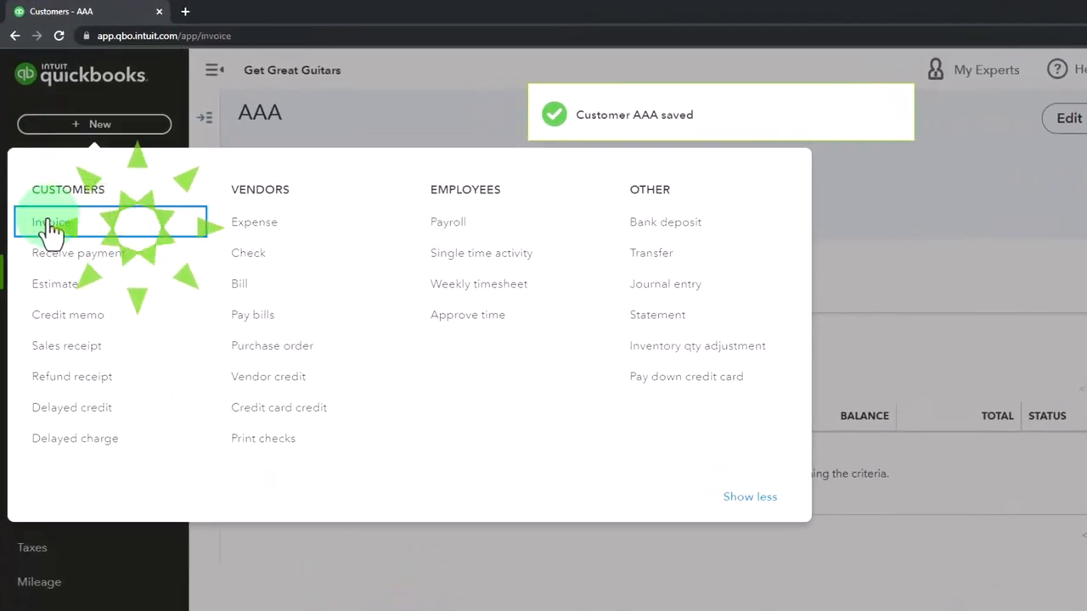
Start invoice #1002 for AAA with one Epiphone Les Paul at $500 and $0.00 tax
click(51, 220)
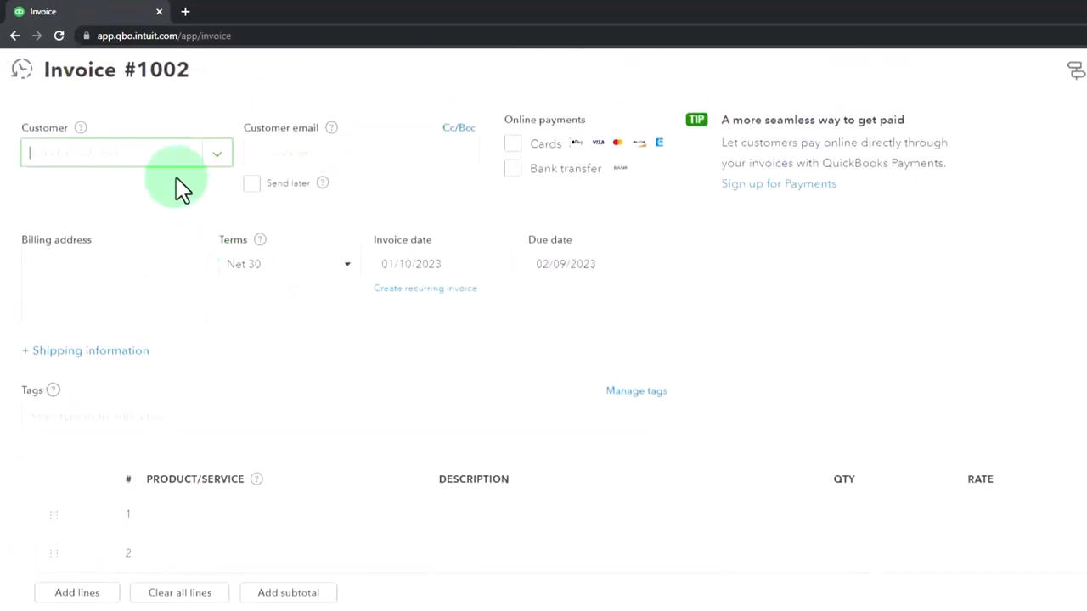
text(AAA)
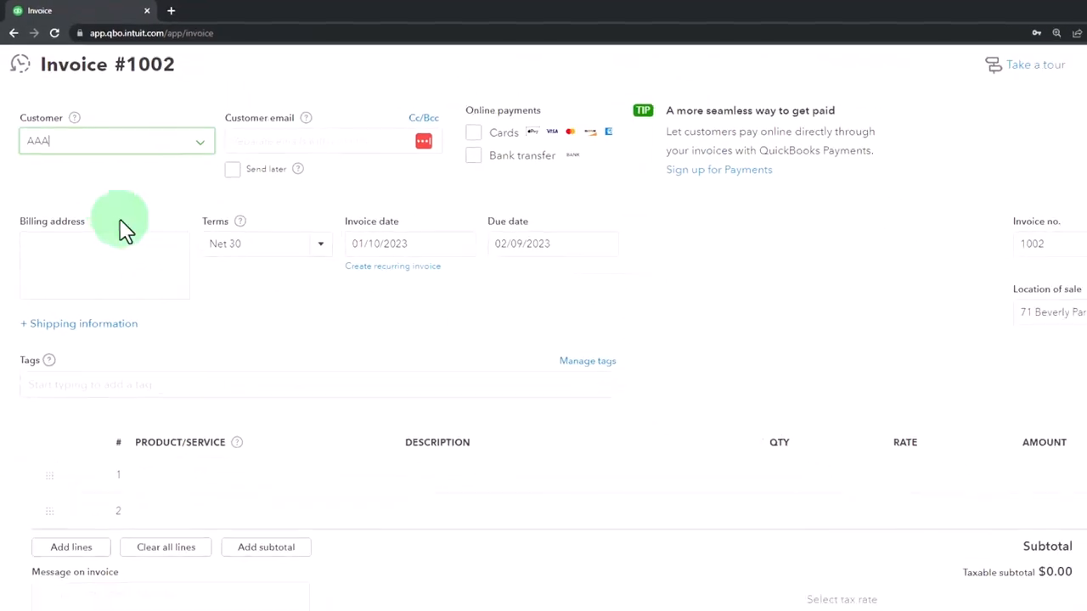
click(213, 424)
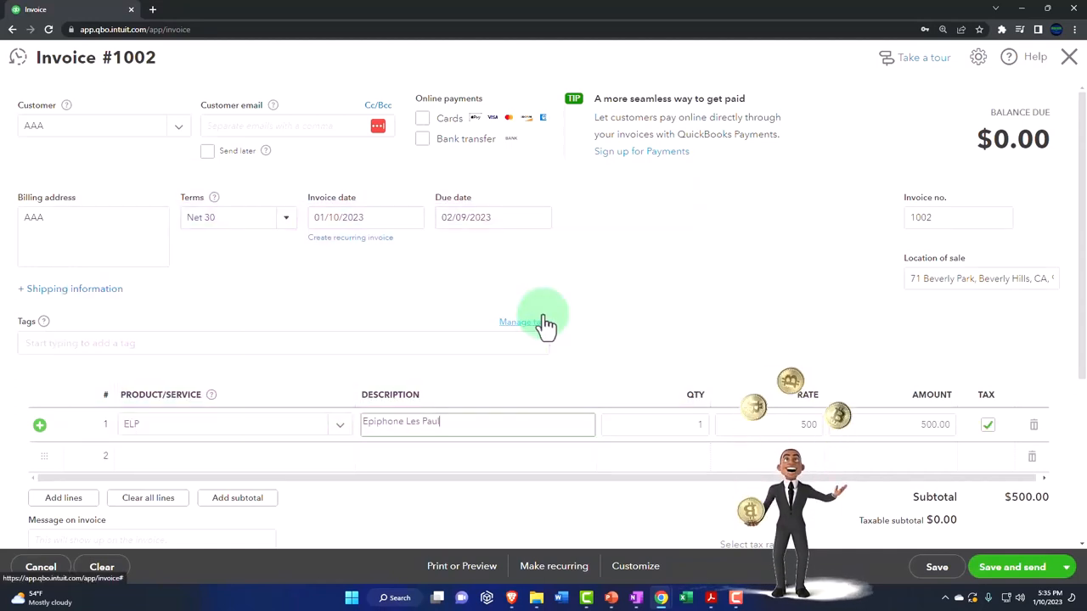
scroll(down, 3)
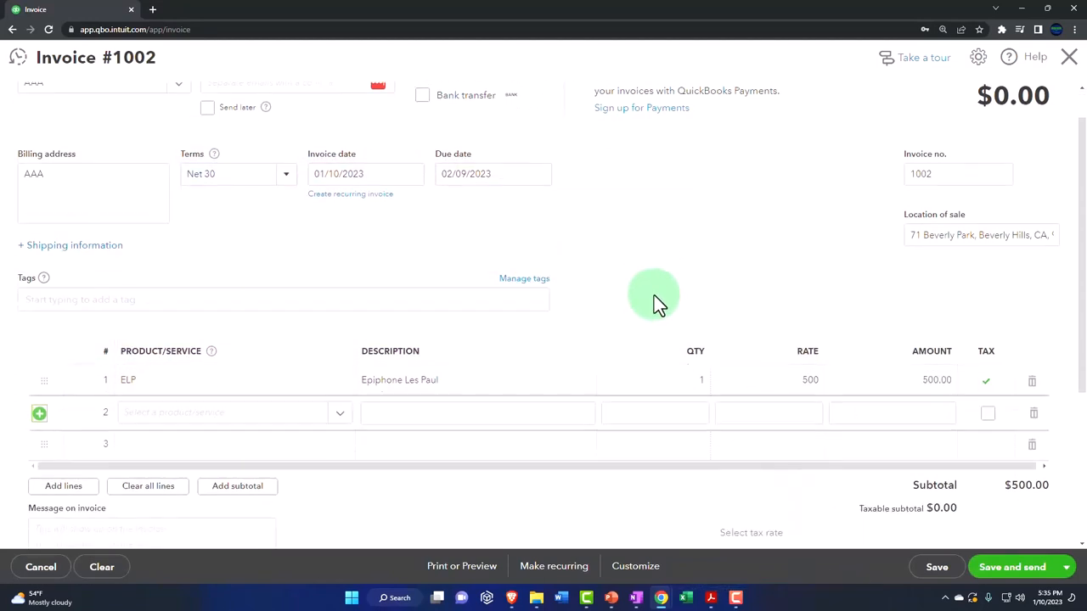
scroll(down, 3)
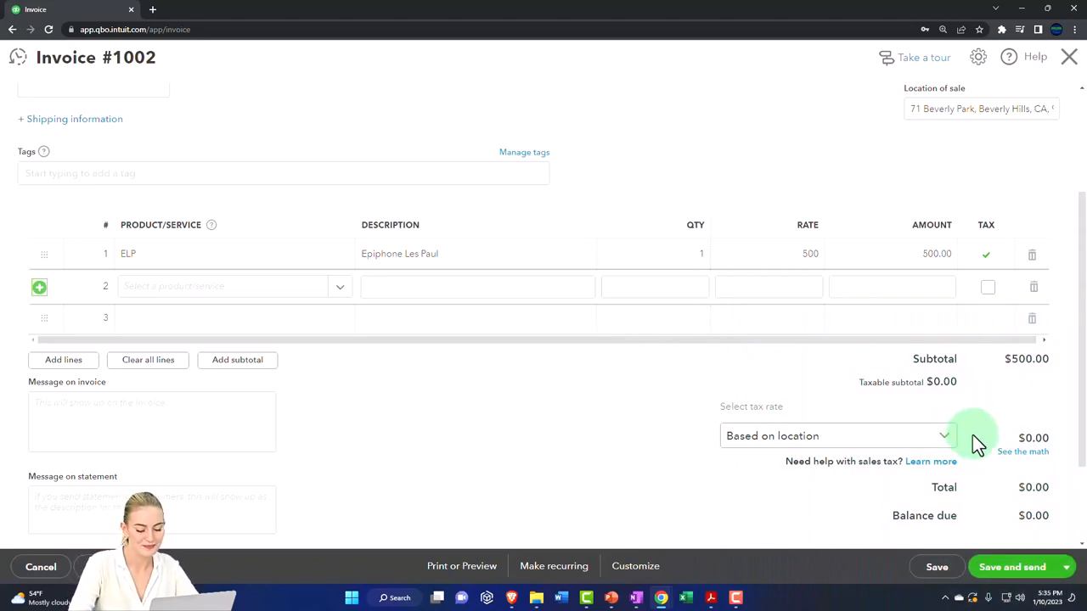
mouse_move(984, 254)
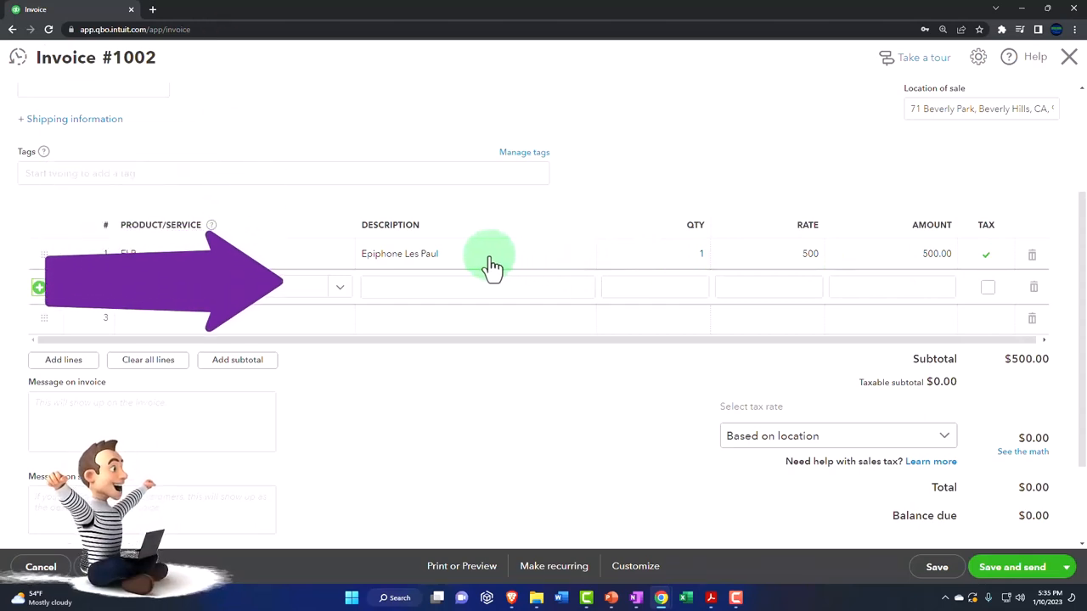
mouse_move(1068, 66)
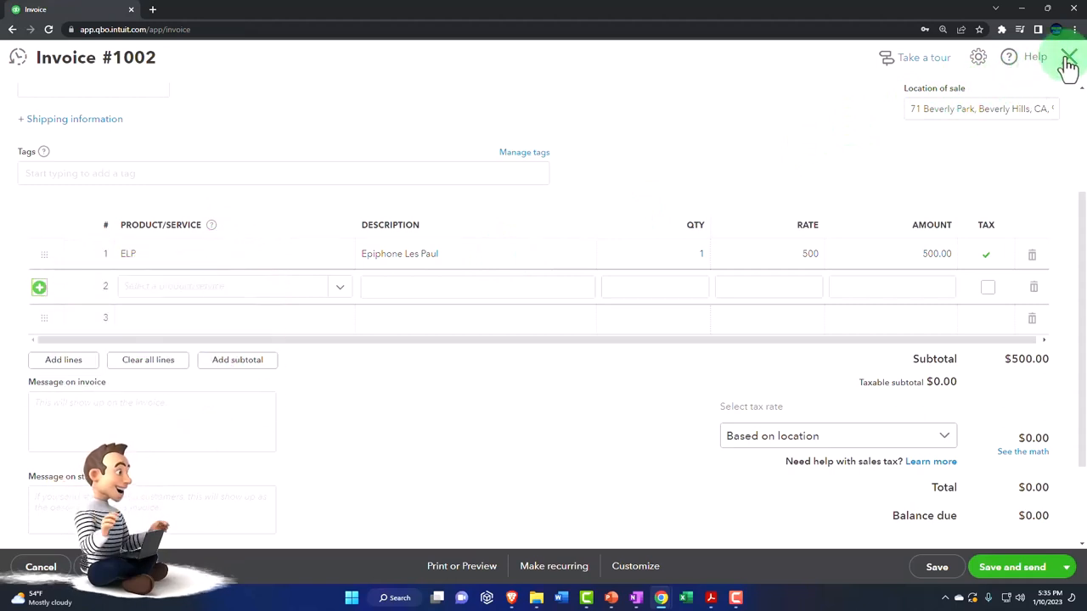
Discard the invoice, clear AAA's tax-exempt status leaving Test Rate (5%), and save
click(1070, 58)
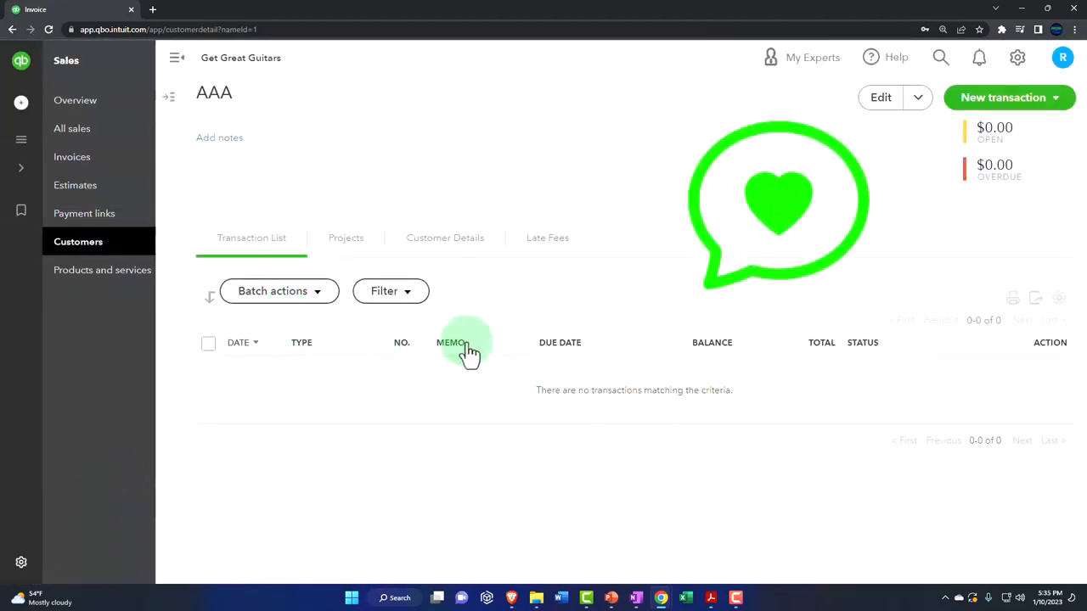
click(880, 97)
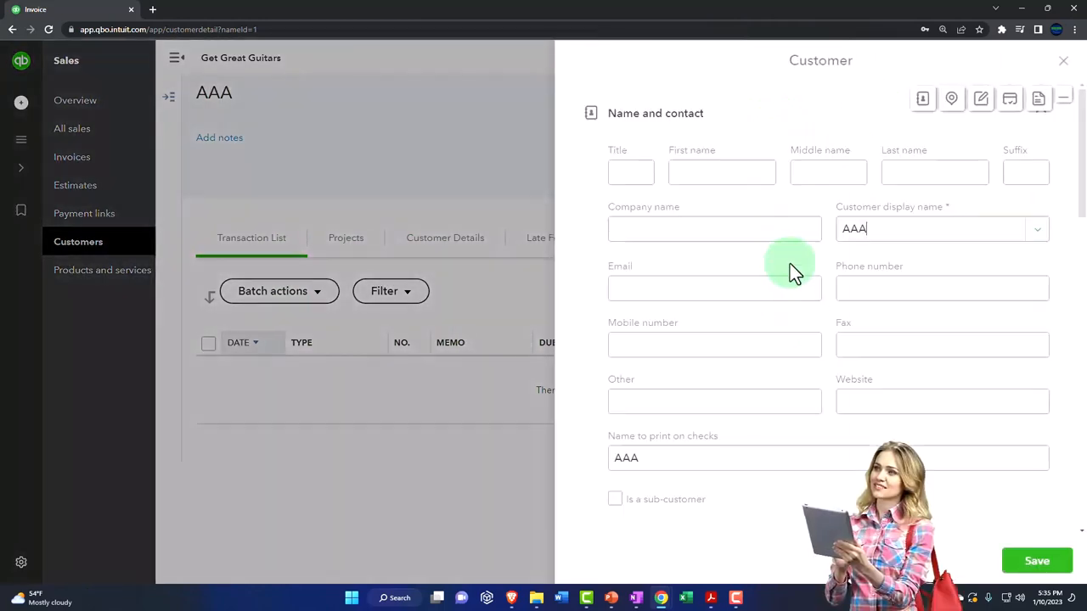
scroll(down, 3)
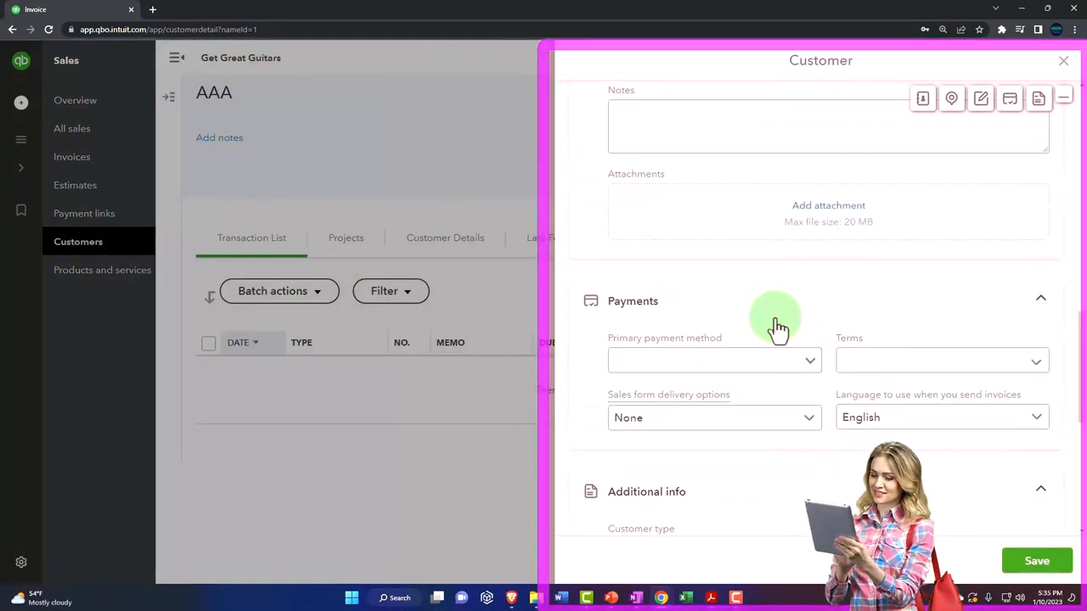
click(614, 288)
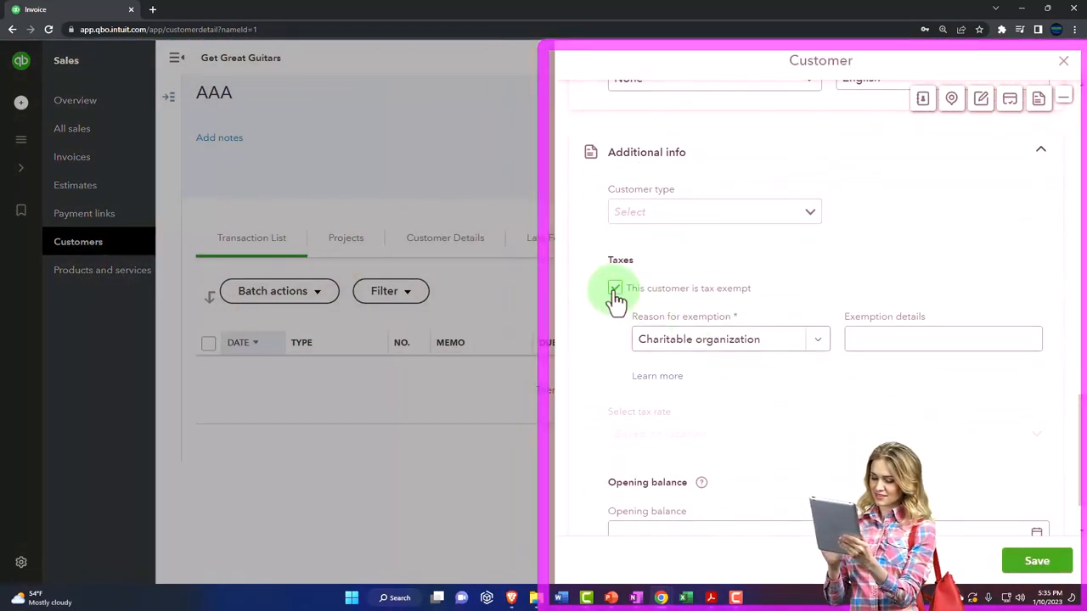
click(615, 289)
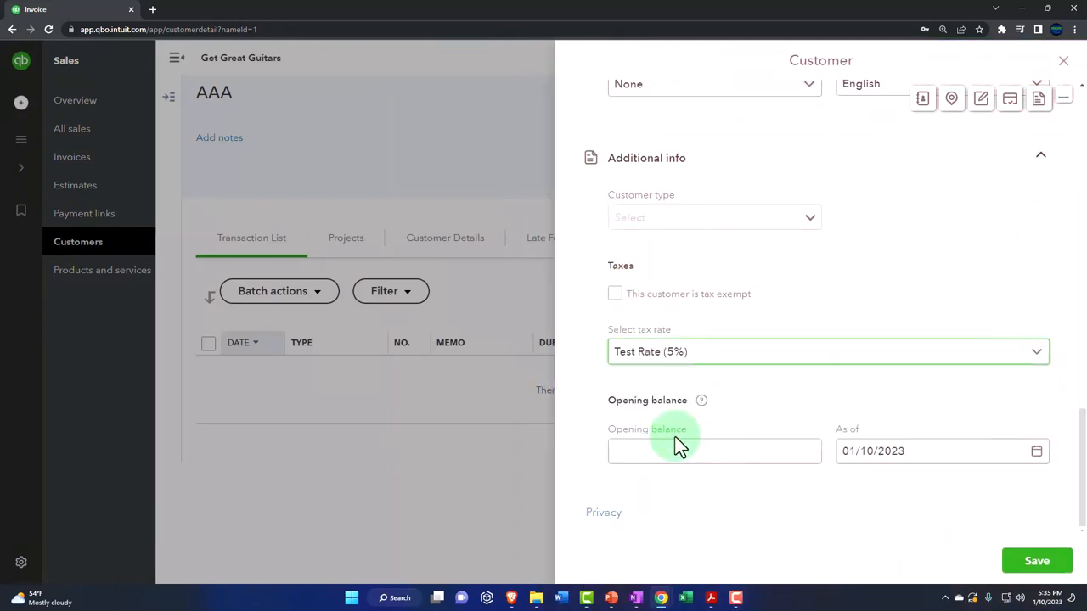
click(1036, 560)
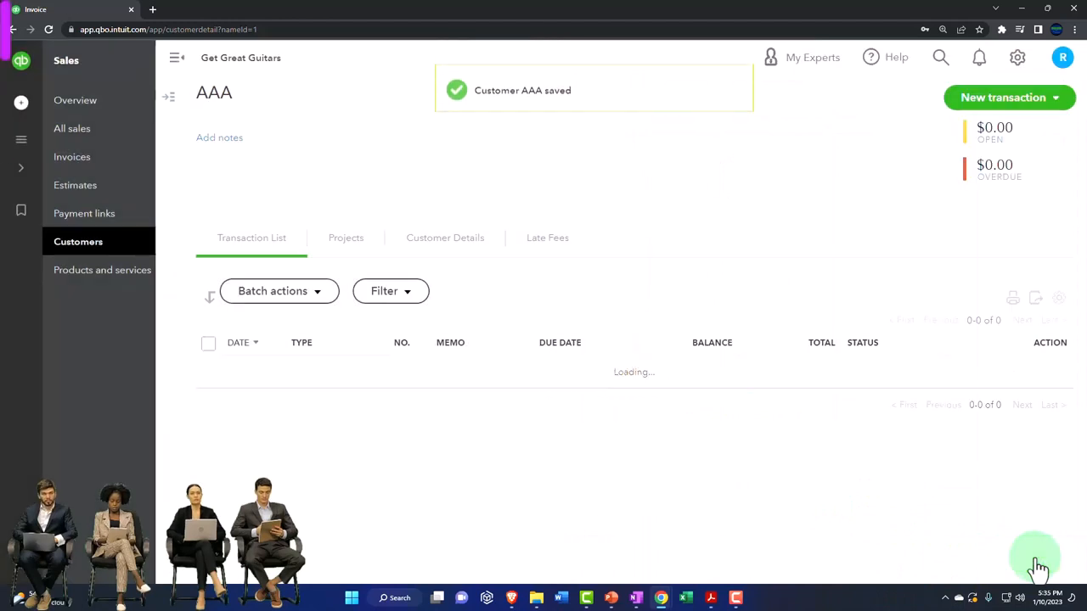
click(177, 58)
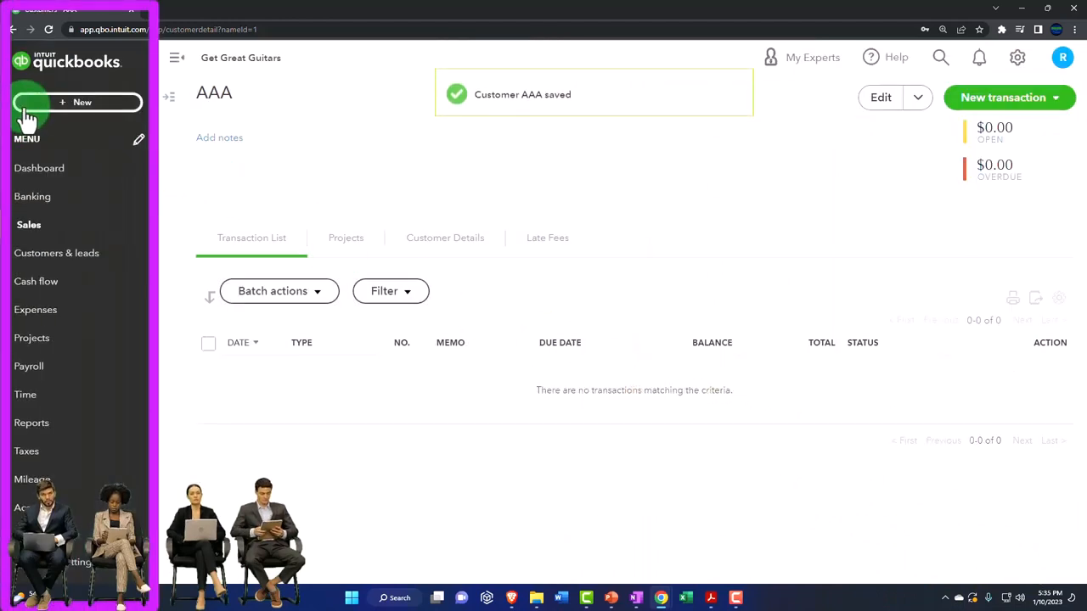
Start invoice #1002 for AAA with an Epiphone Les Paul at $500 plus $25.00 Test Rate tax
click(81, 102)
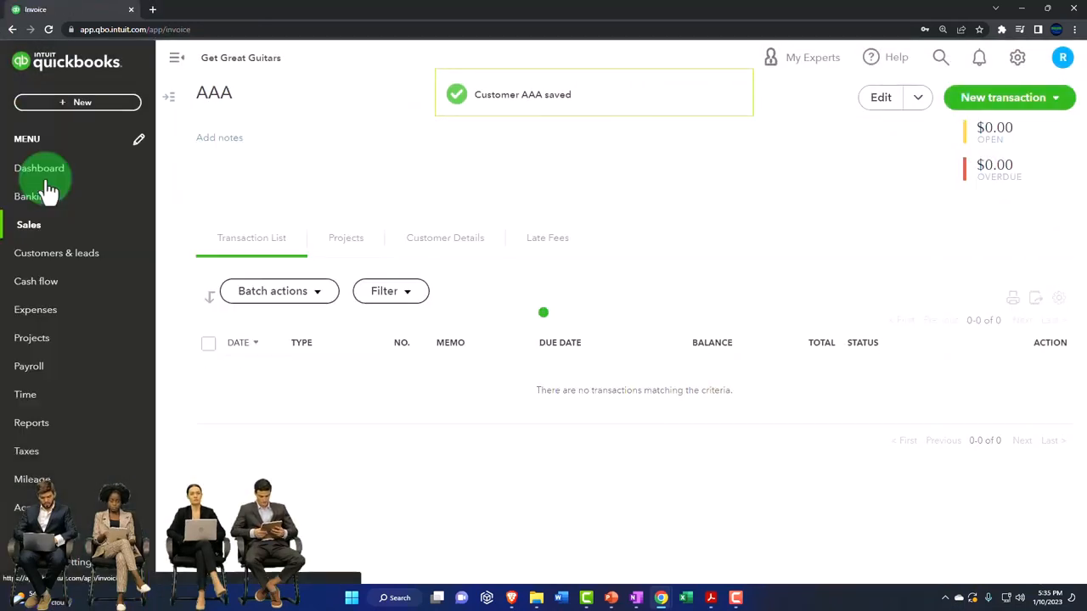
click(1002, 97)
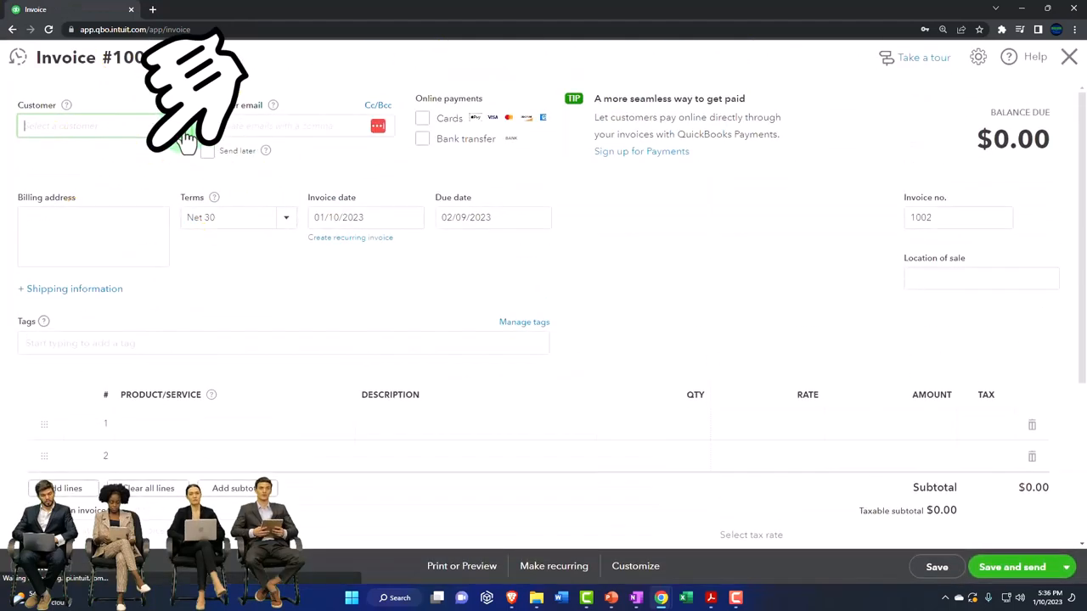
click(94, 126)
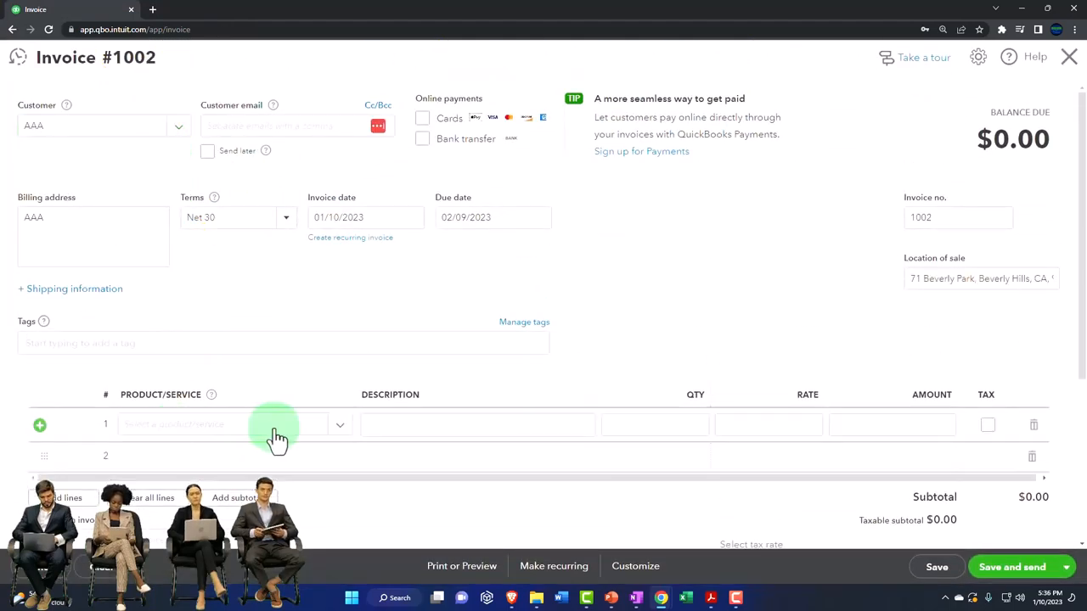
click(229, 424)
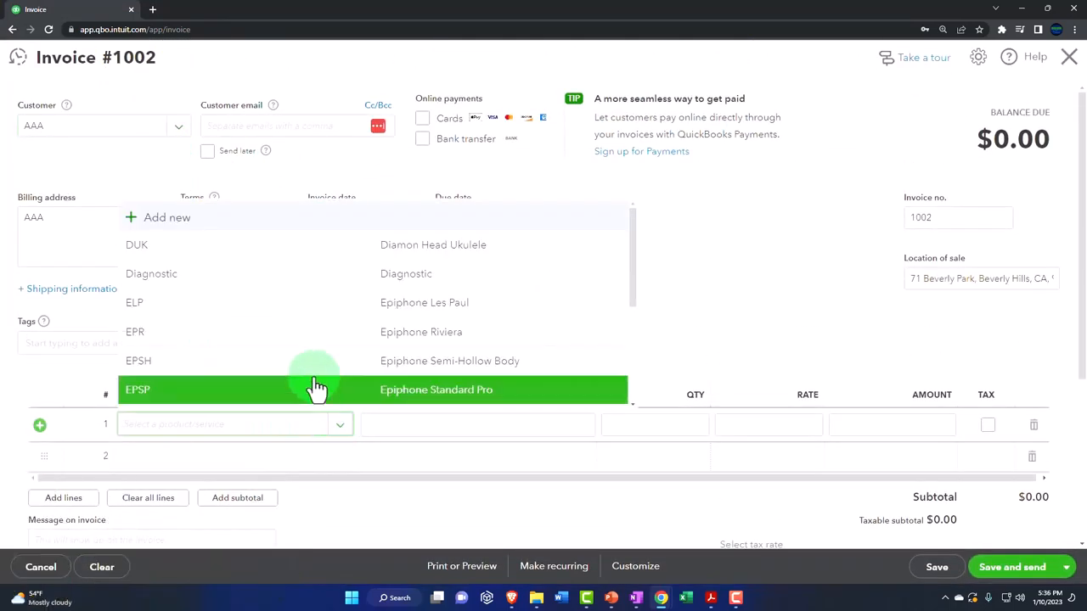
click(134, 302)
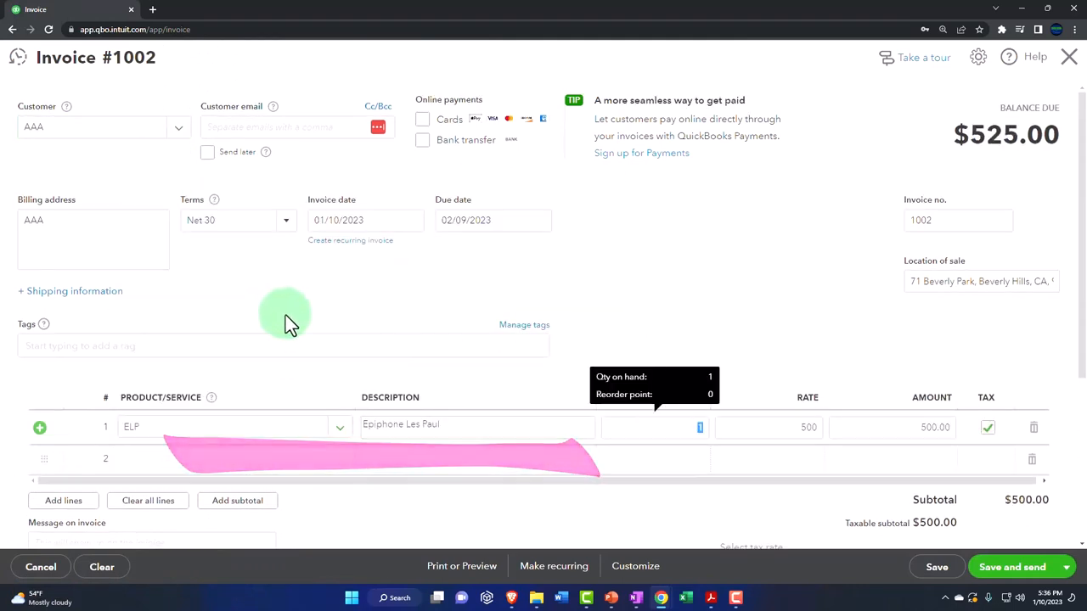
scroll(down, 3)
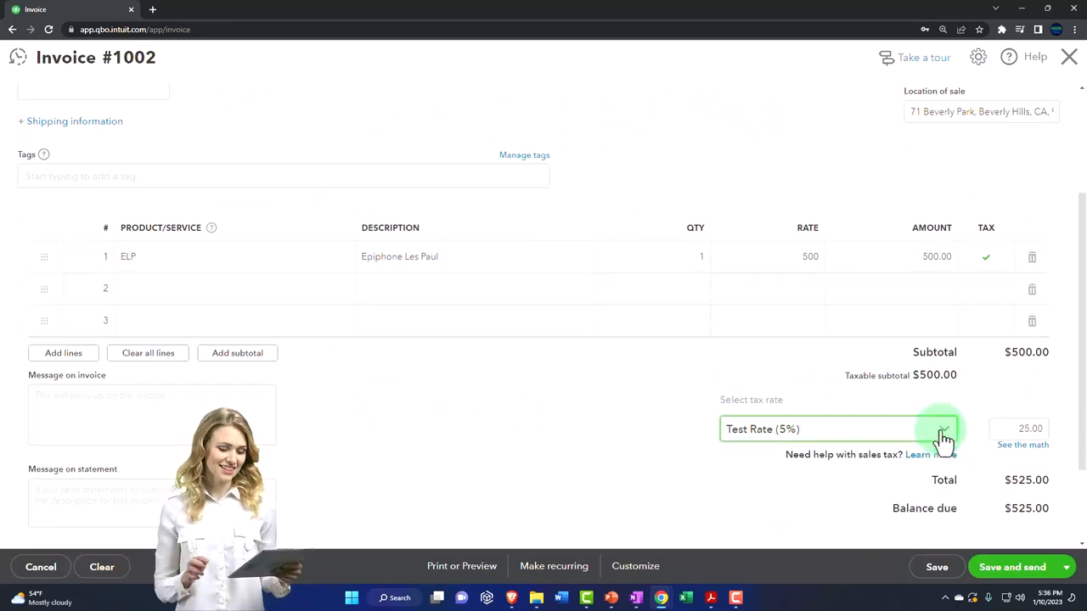
Swap line 1 to the non-taxable Diagnostic service at $68 and start closing the invoice
click(940, 428)
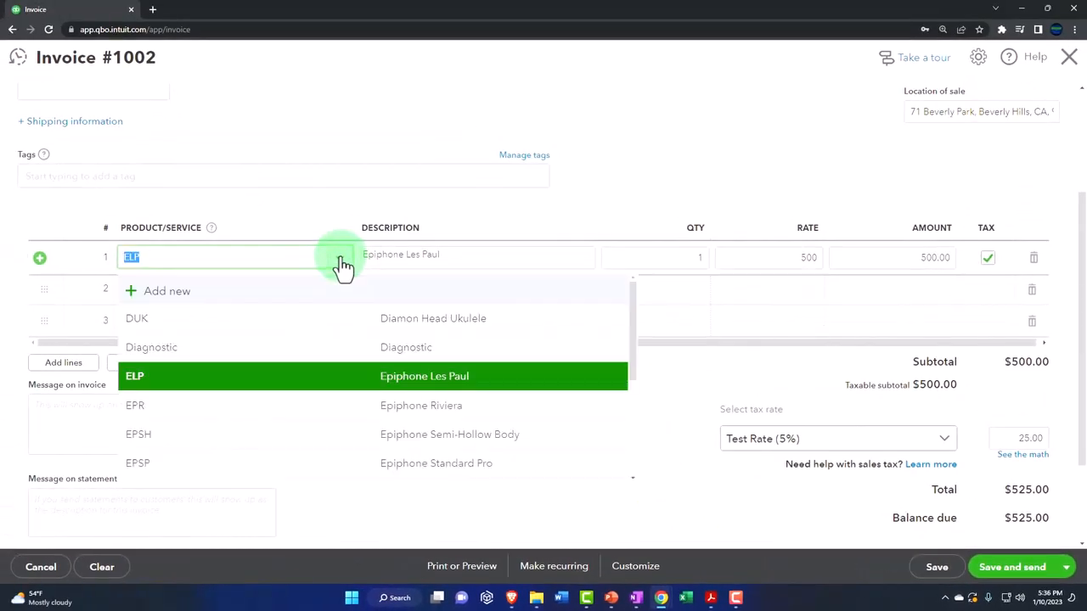
mouse_move(231, 360)
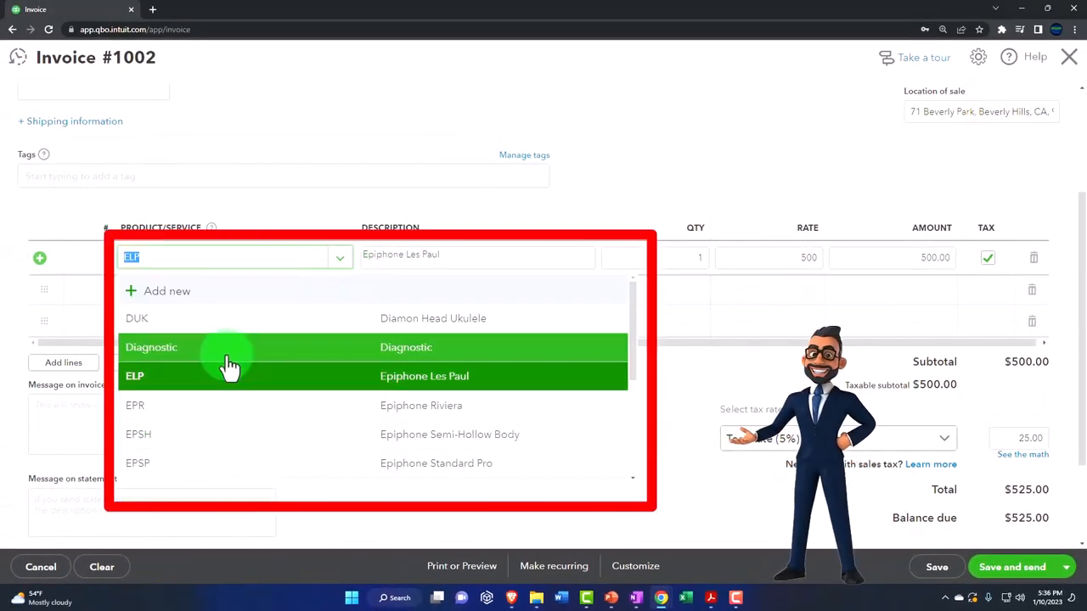
click(152, 346)
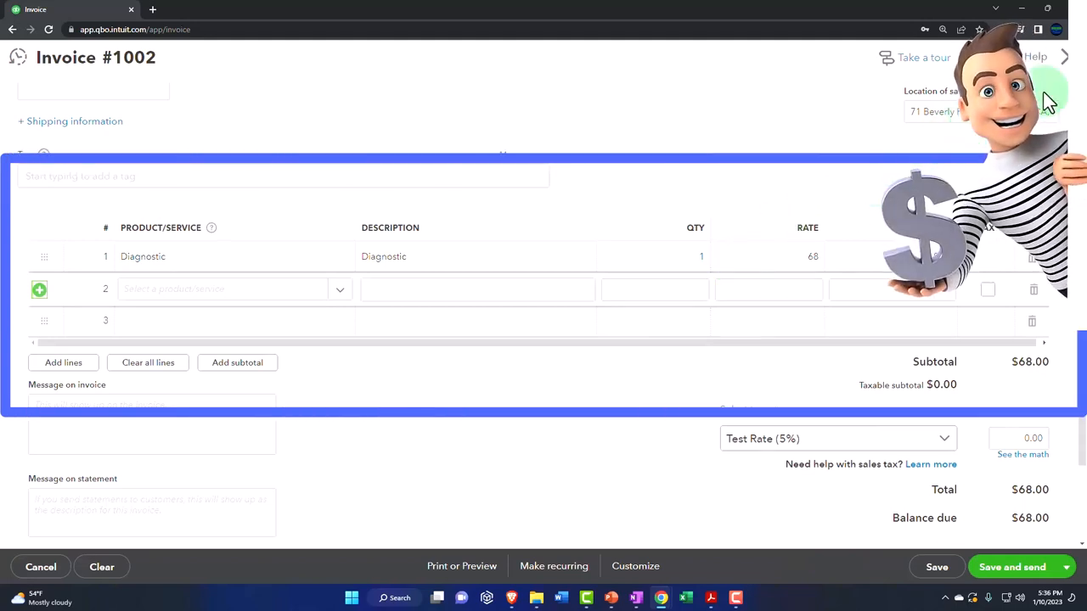
click(41, 567)
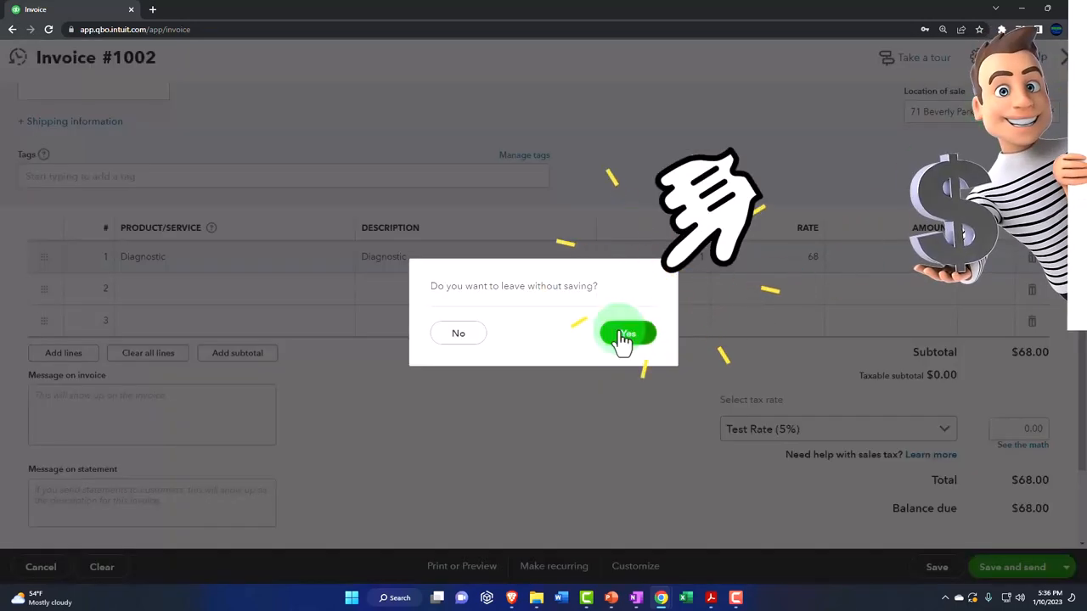
Discard the invoice, then set AAA's sales tax rate to Based on location and save
click(626, 333)
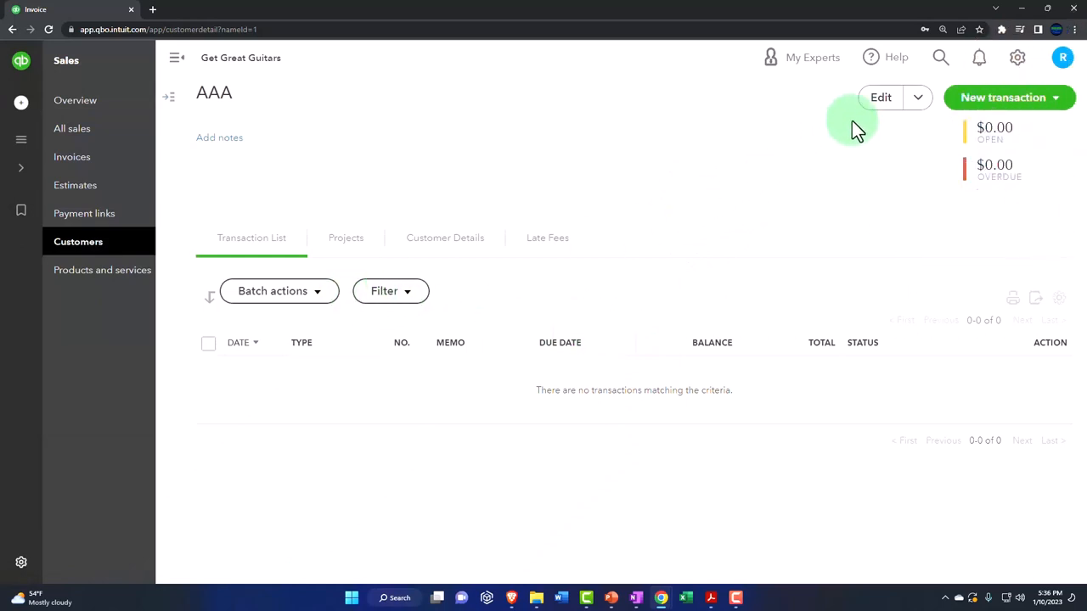
click(879, 96)
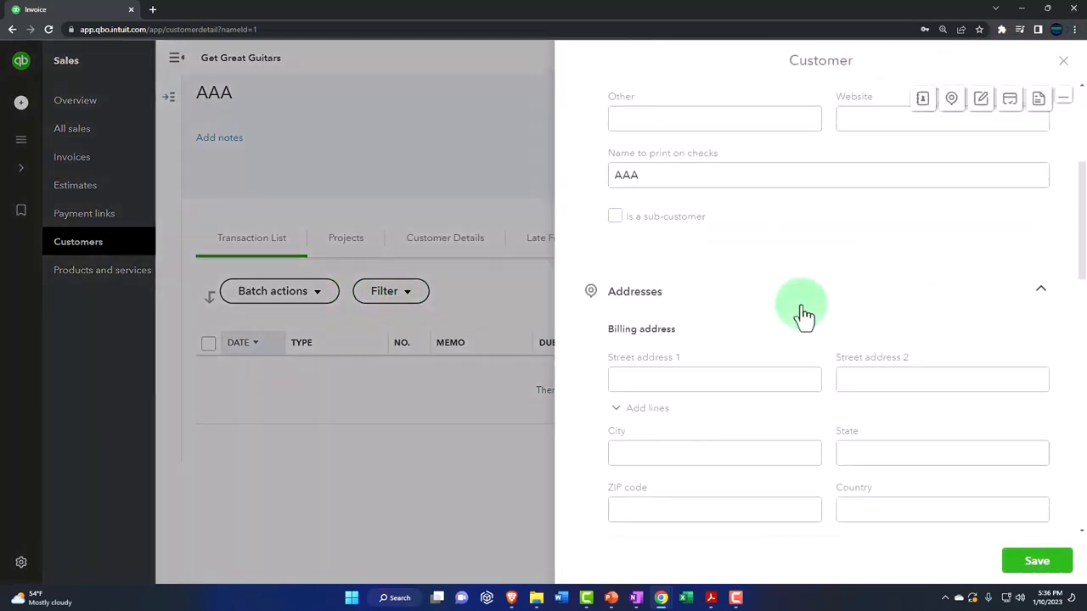
scroll(down, 3)
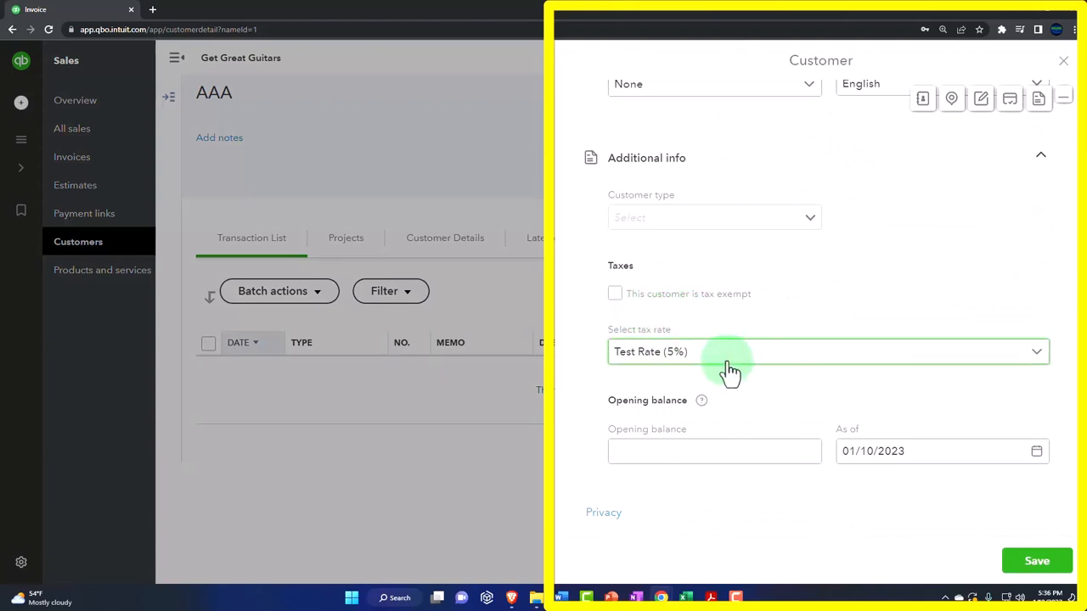
click(829, 351)
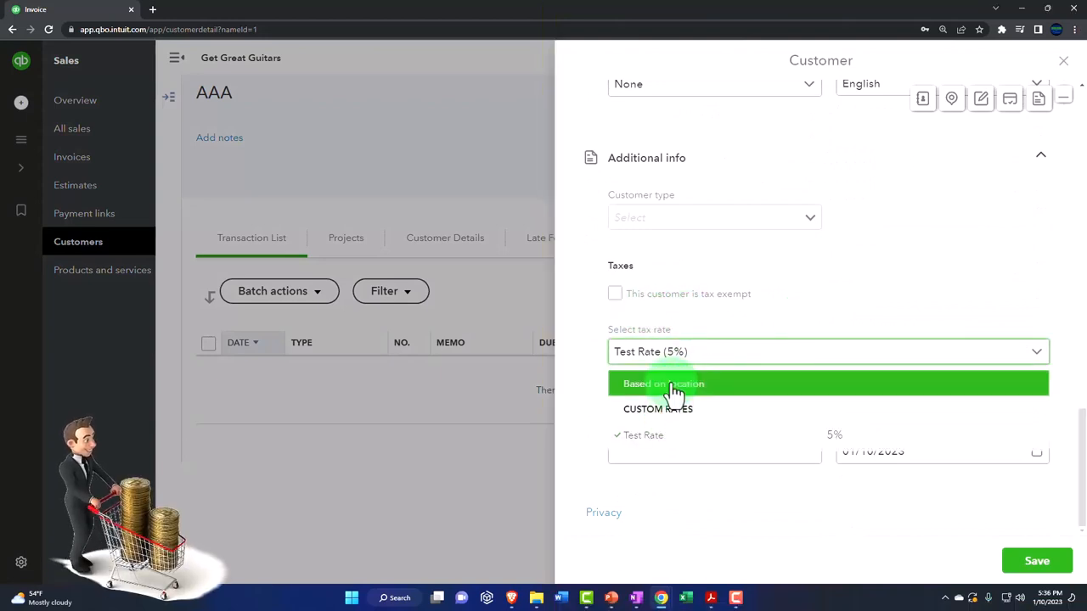
click(662, 384)
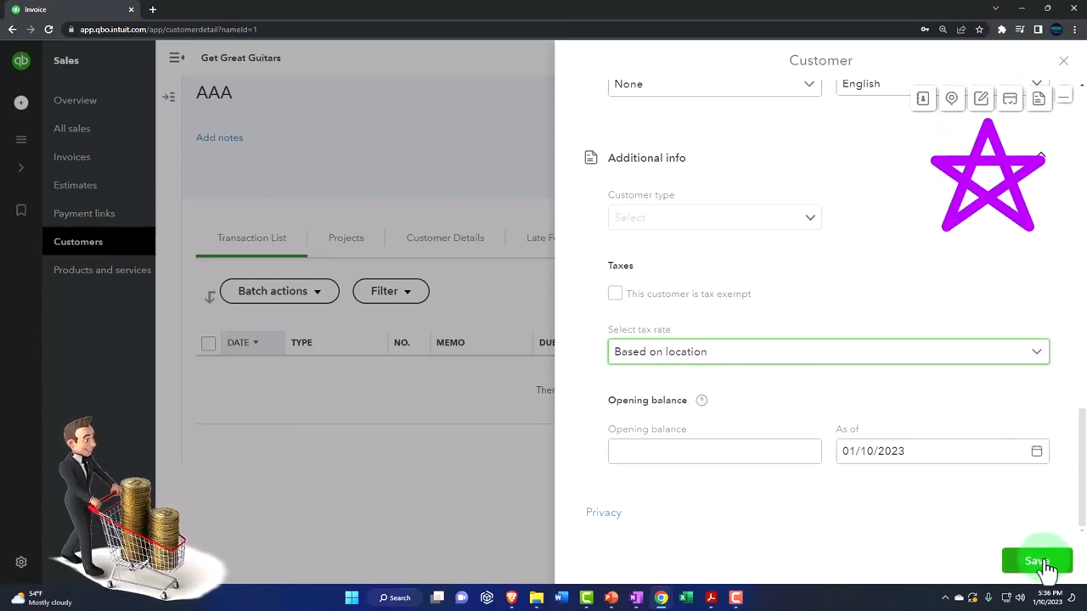
click(1035, 560)
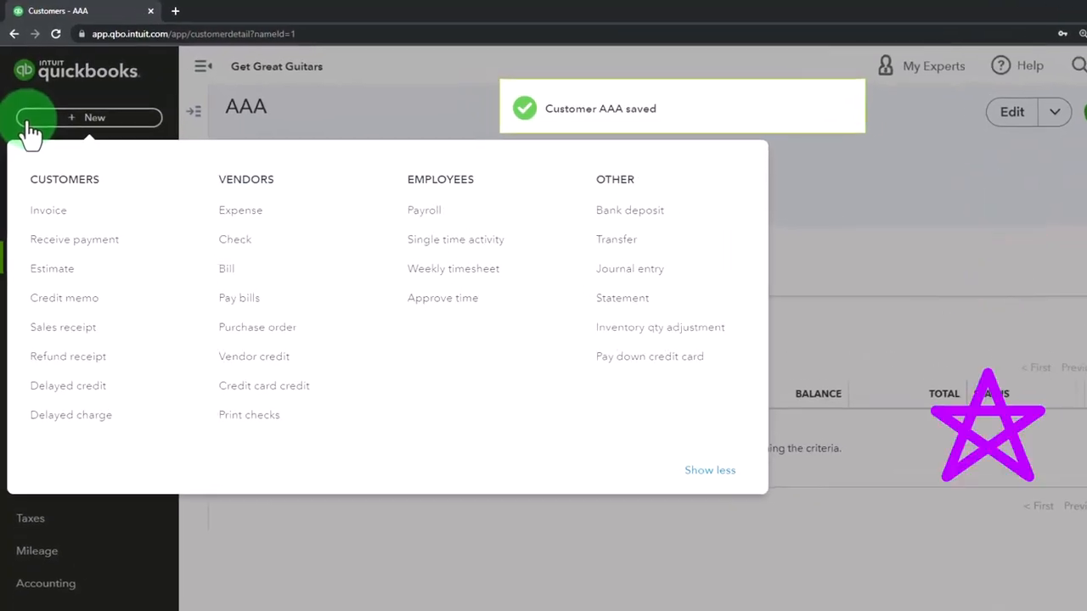
Start invoice #1002 for AAA with an Epiphone Les Paul at $500, balance due $547.50
click(47, 210)
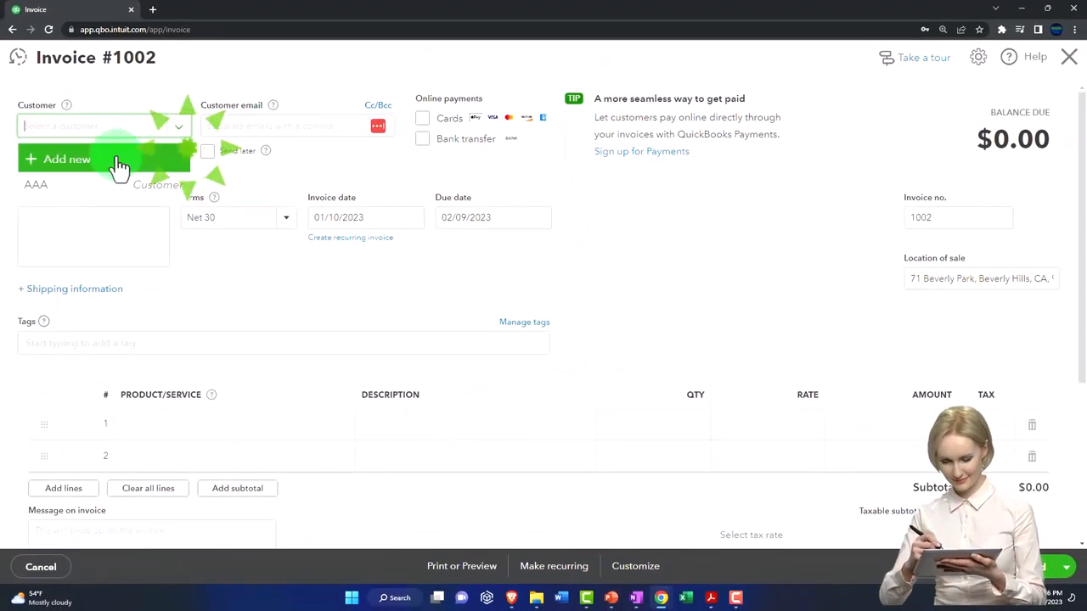
click(35, 183)
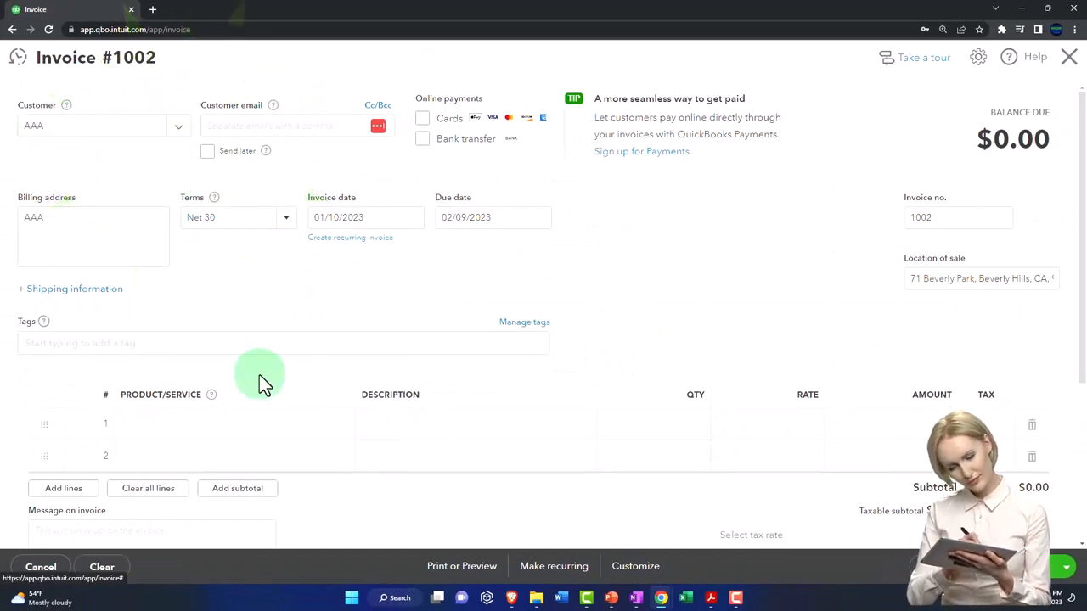
click(234, 424)
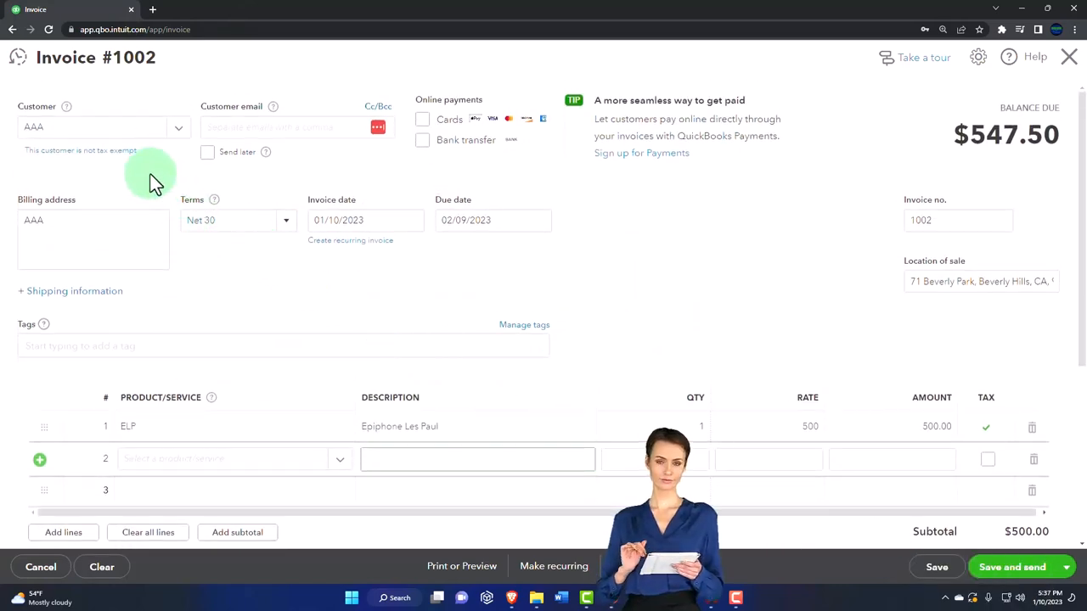
Review the $47.50 location-based tax, then close invoice #1002 without saving
scroll(down, 3)
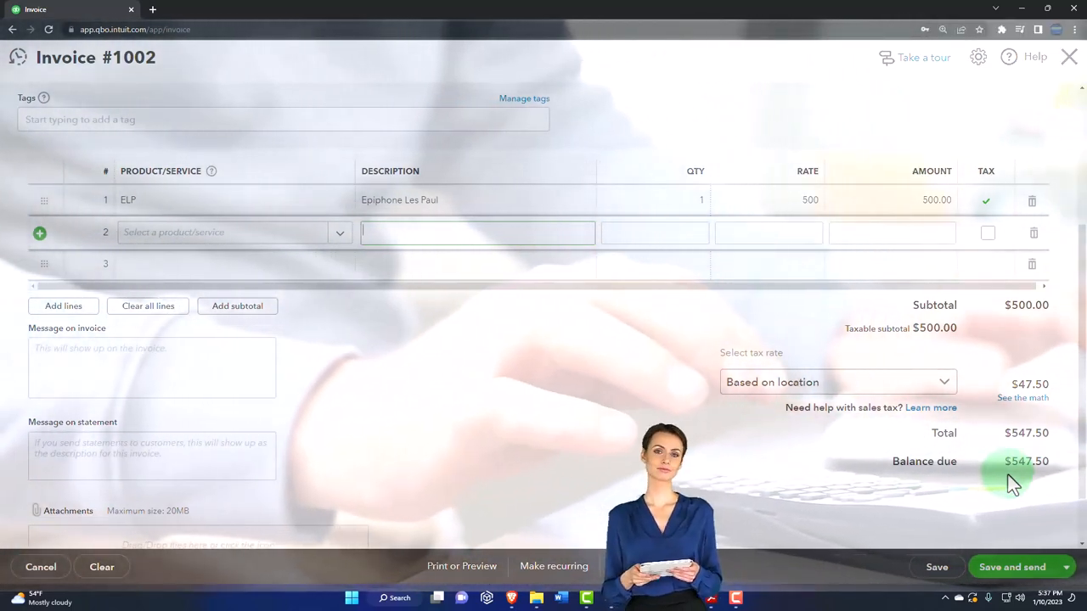
mouse_move(815, 321)
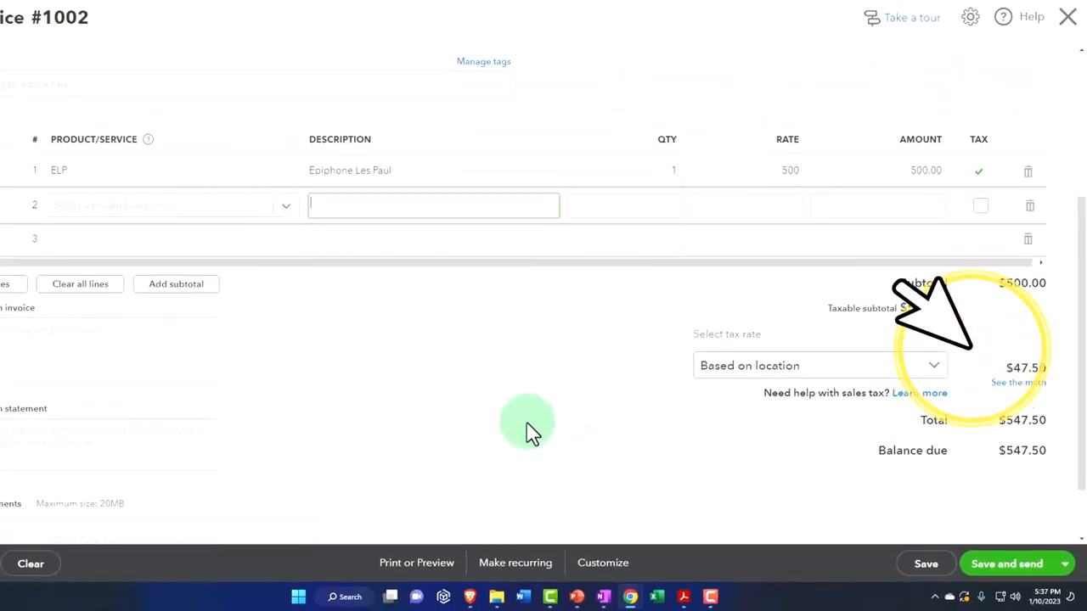
scroll(up, 3)
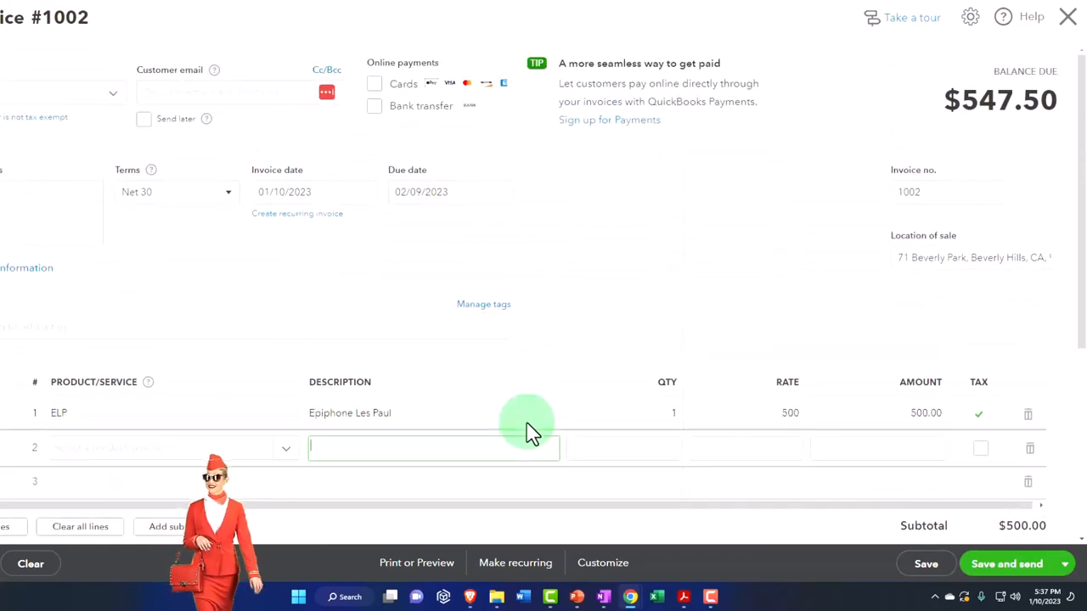
scroll(up, 3)
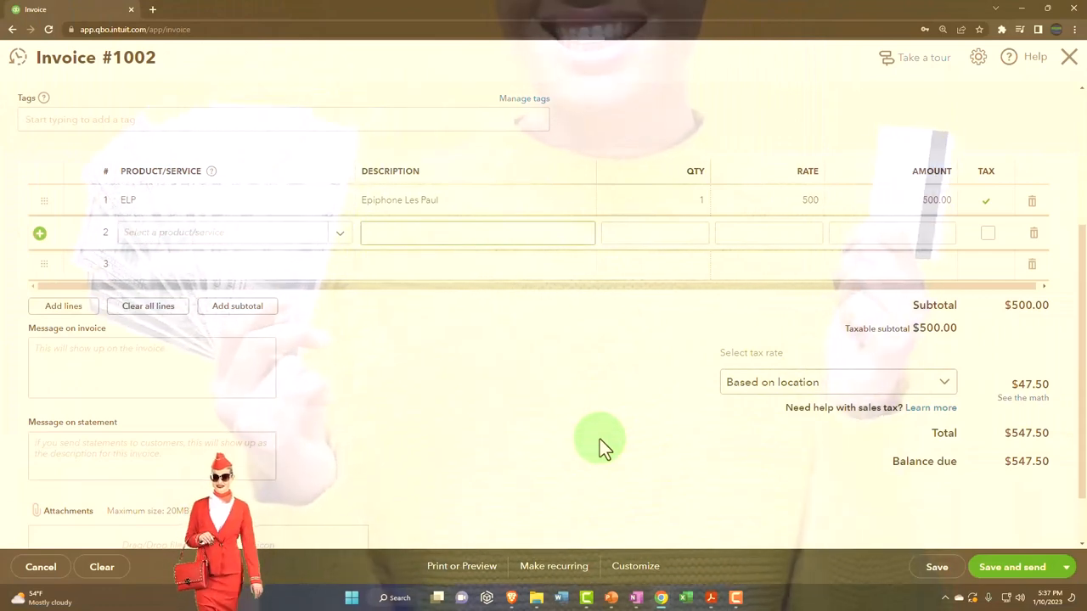
scroll(up, 3)
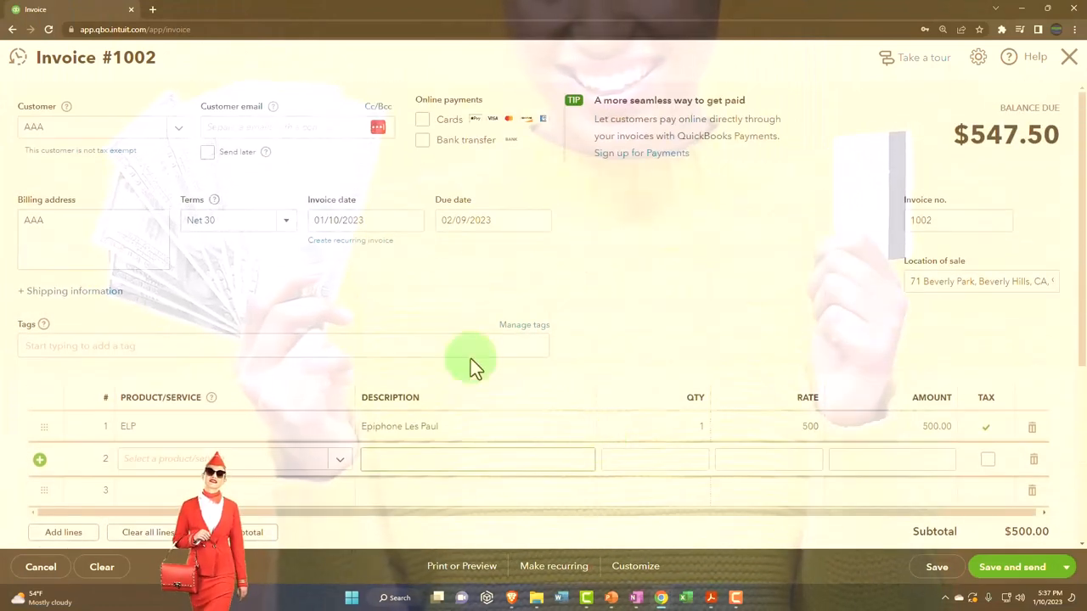
mouse_move(135, 173)
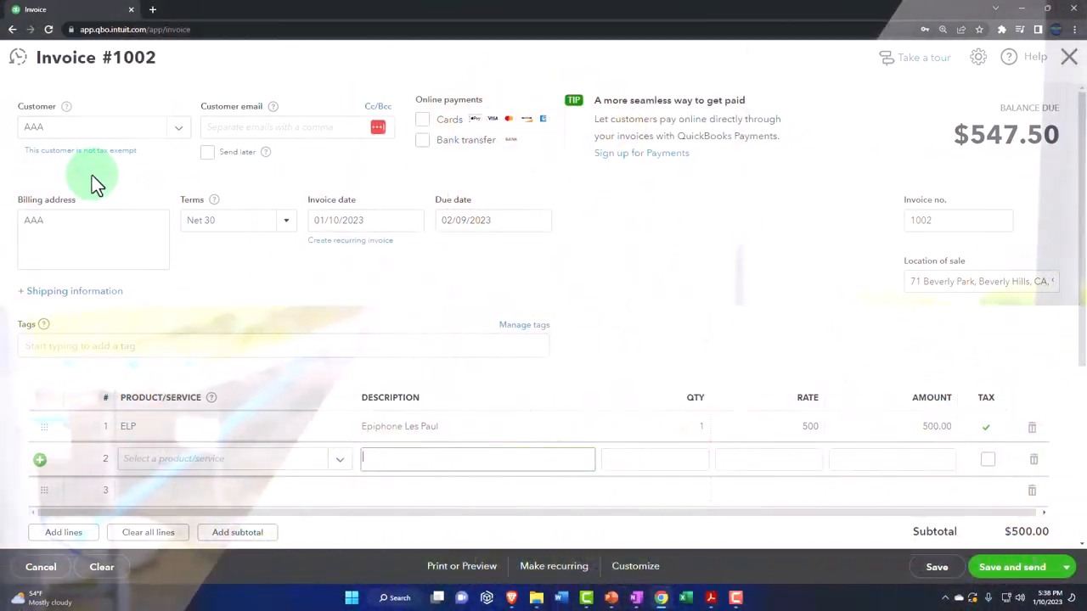
click(1070, 58)
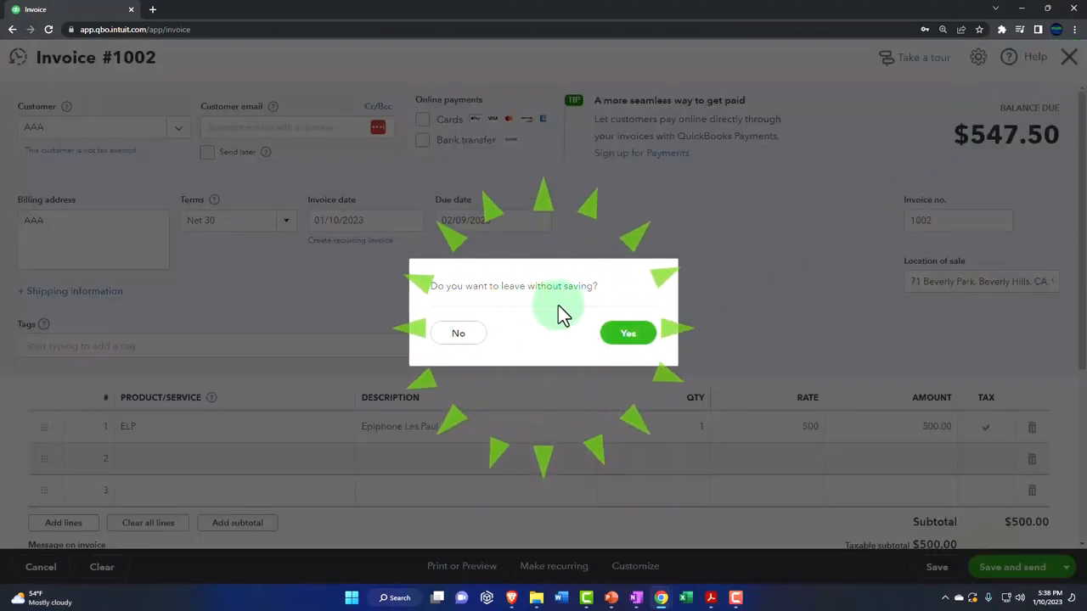
click(629, 331)
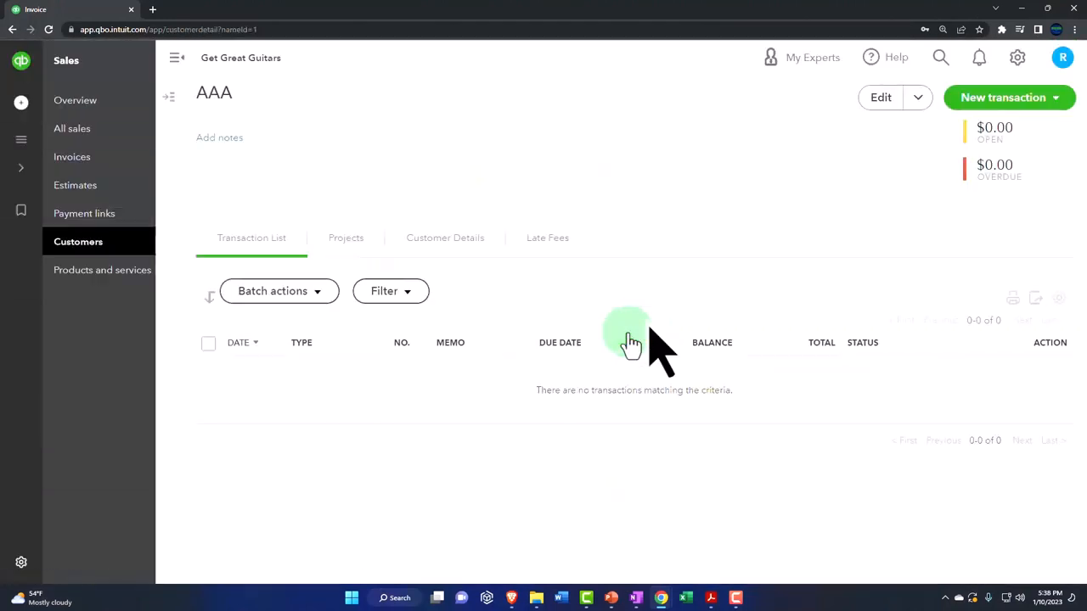